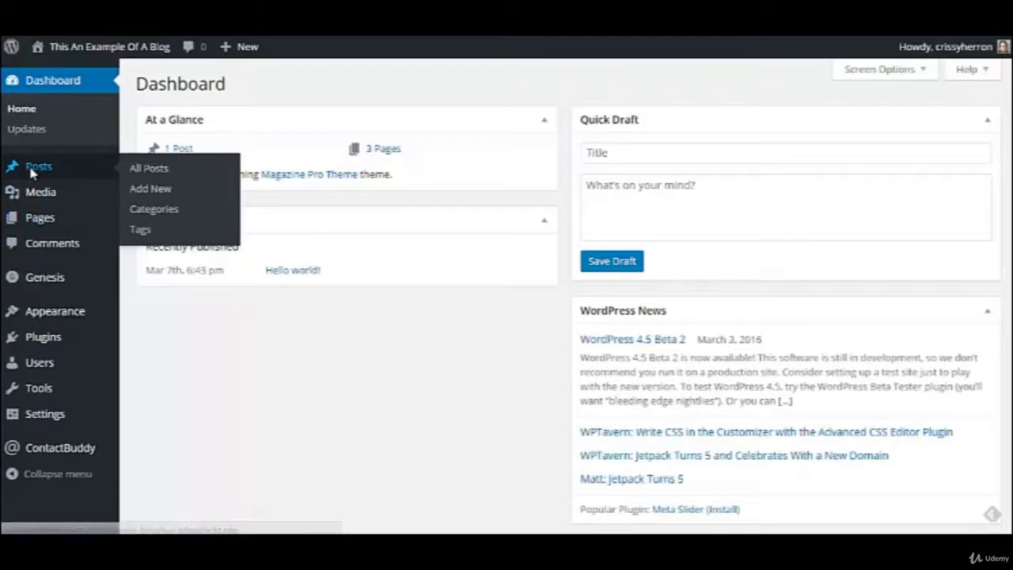
Step: Open the All Posts list and check the available date filter options
{"action": "left_click", "coordinate": [148, 168]}
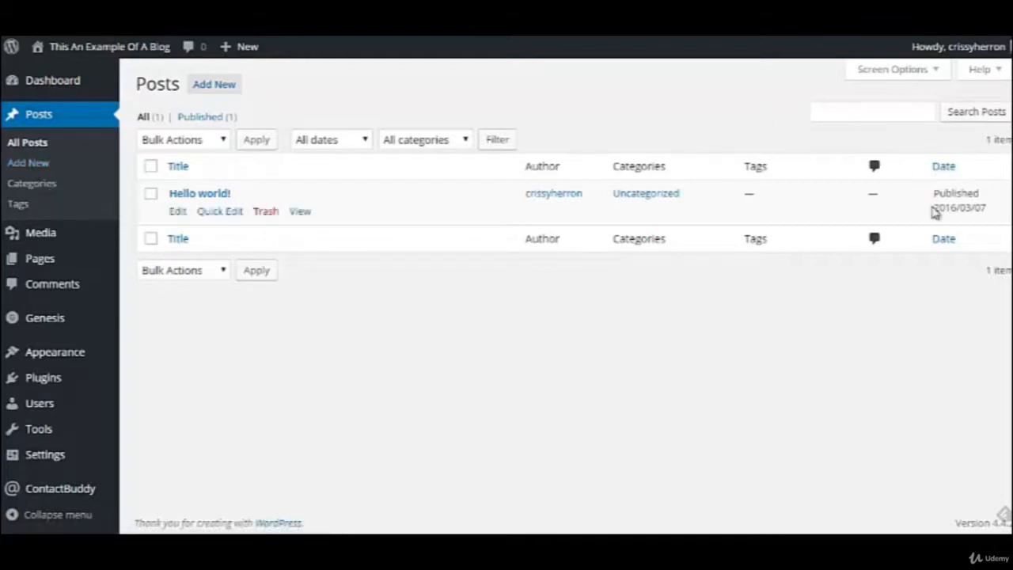
{"action": "mouse_move", "coordinate": [377, 140]}
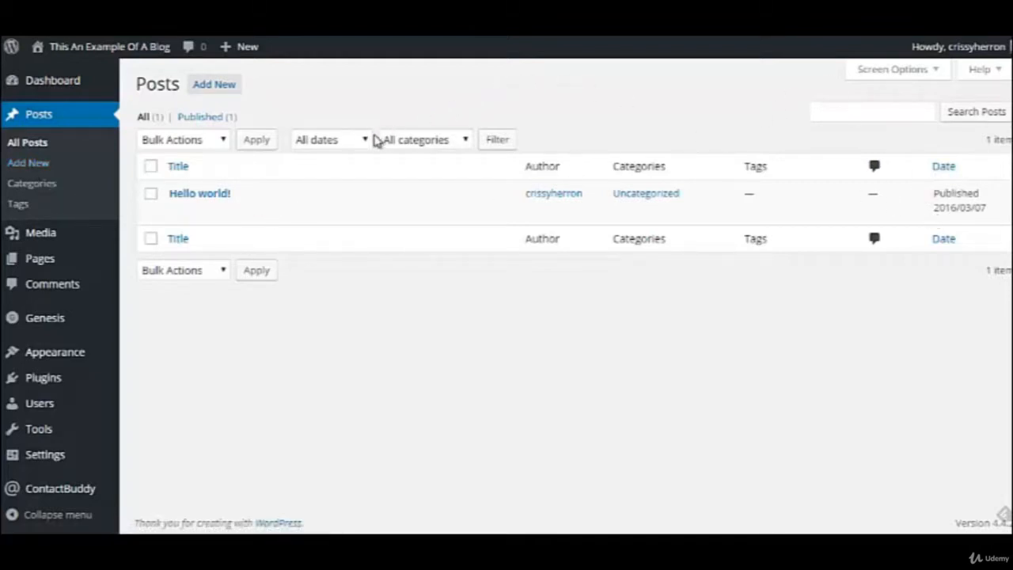
{"action": "left_click", "coordinate": [330, 139]}
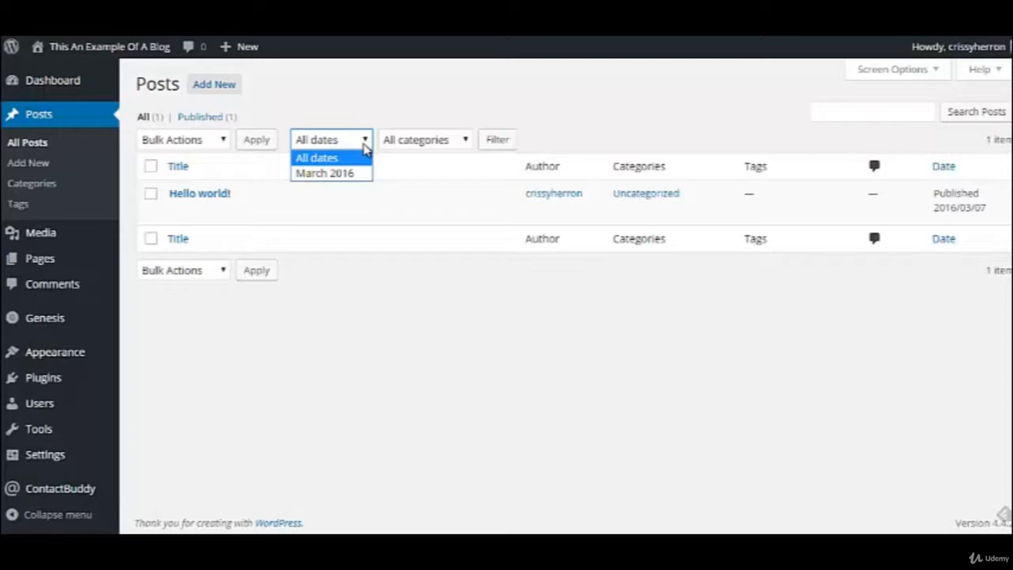
{"action": "mouse_move", "coordinate": [366, 173]}
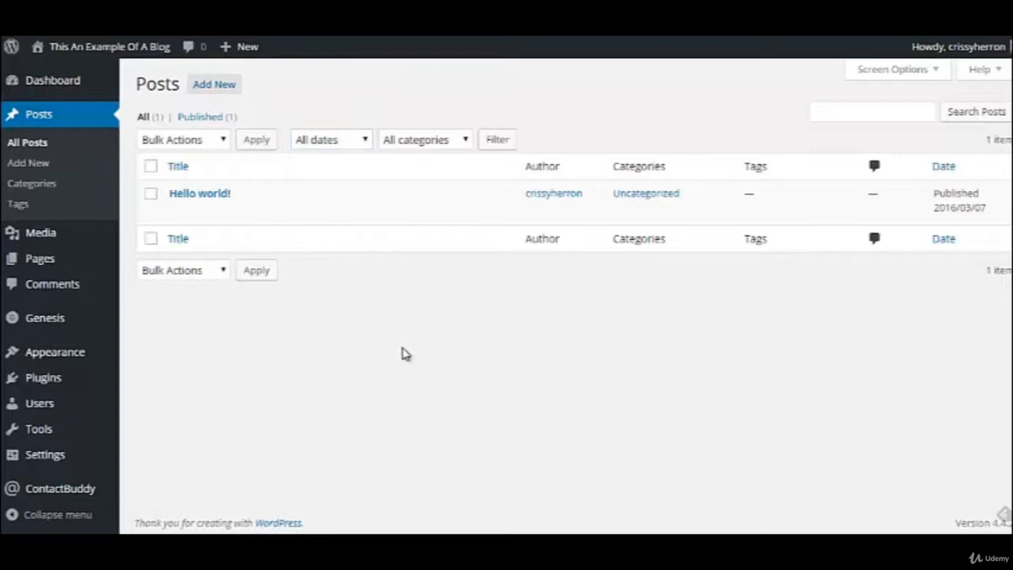
{"action": "mouse_move", "coordinate": [461, 145]}
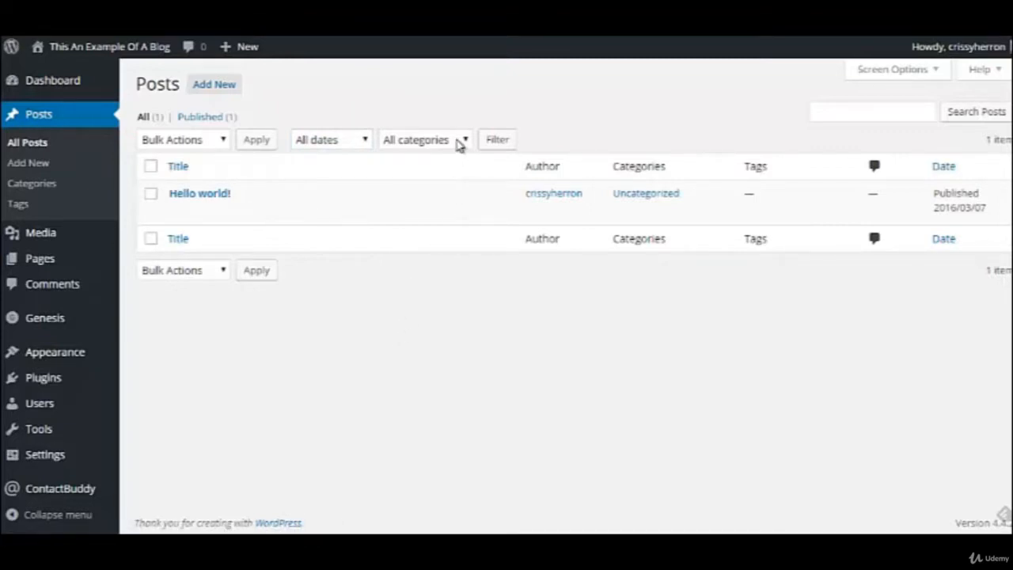
{"action": "mouse_move", "coordinate": [455, 153]}
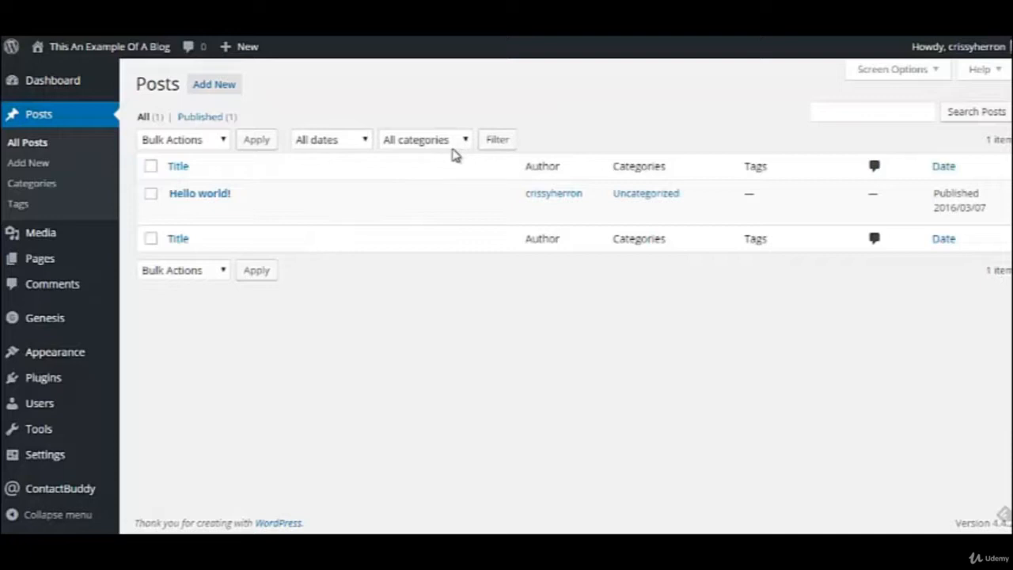
{"action": "mouse_move", "coordinate": [200, 193]}
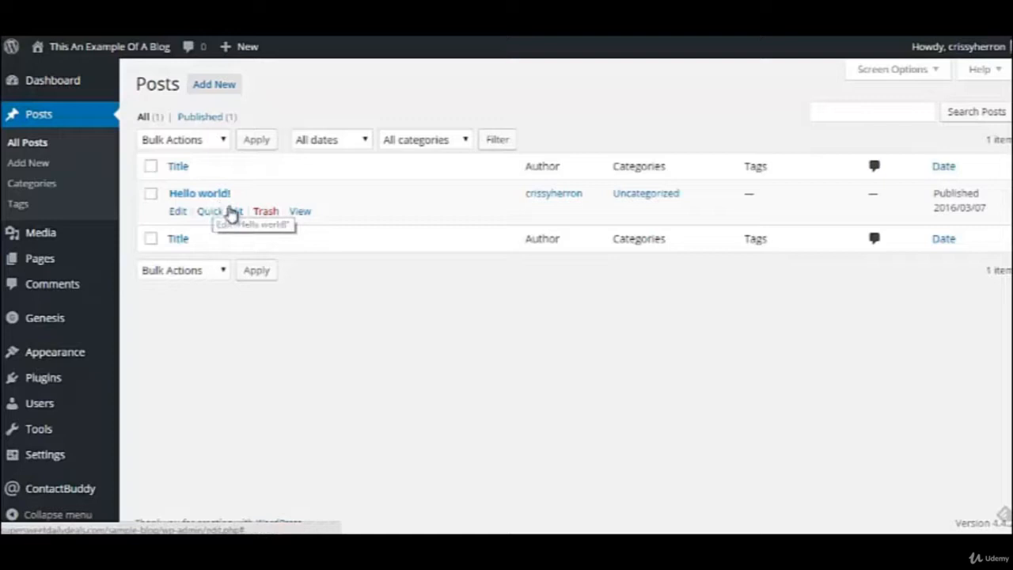
{"action": "mouse_move", "coordinate": [266, 211]}
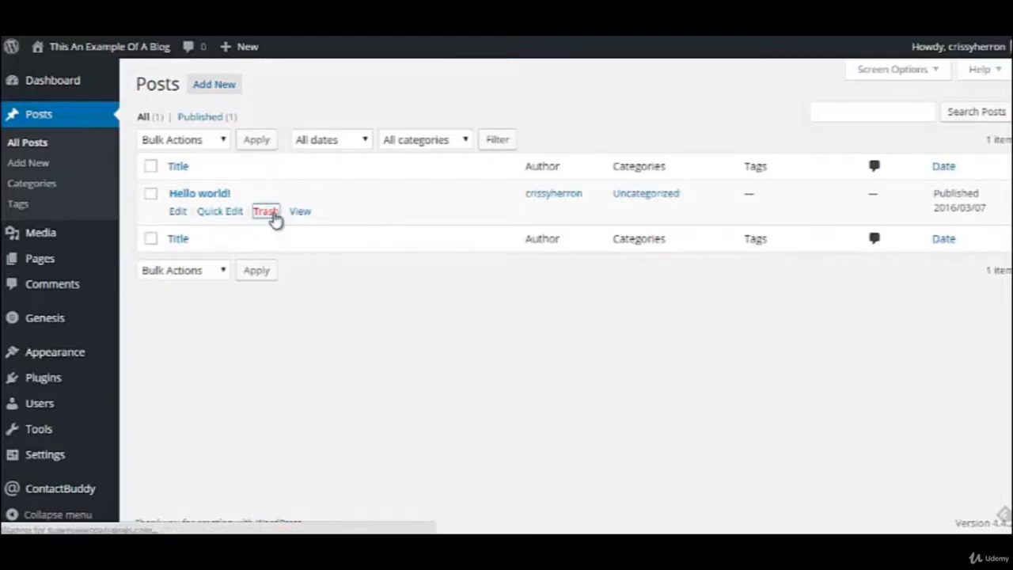
Step: Trash 'Hello world!' and start a new post titled 'Sample Post 1' with sample text
{"action": "left_click", "coordinate": [265, 212]}
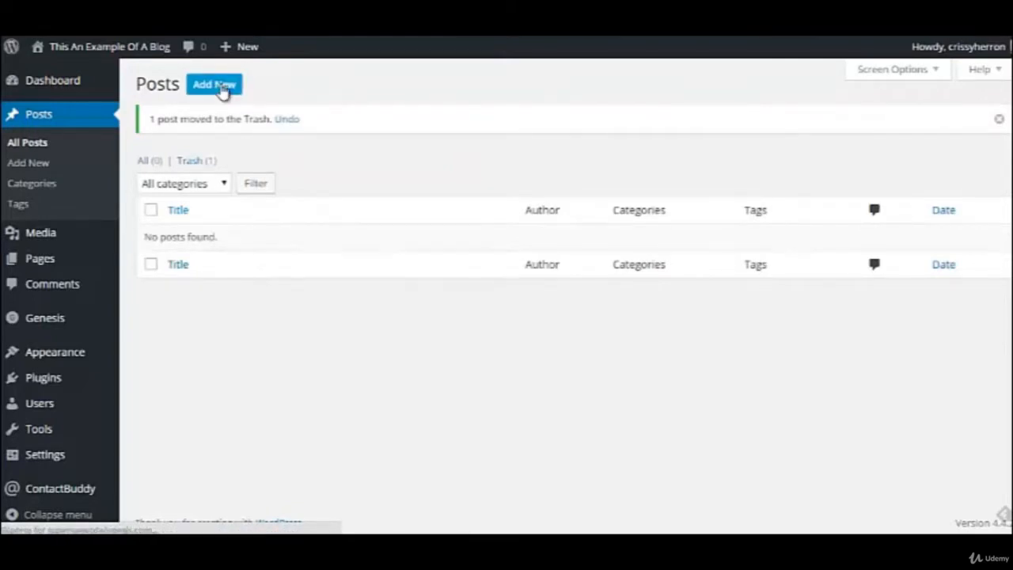
{"action": "left_click", "coordinate": [213, 85]}
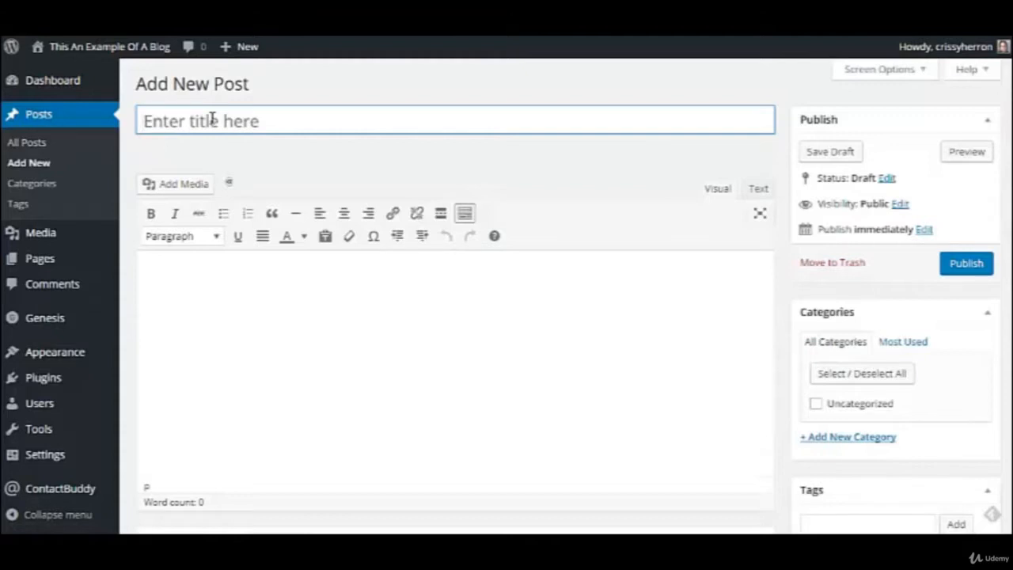
{"action": "type", "text": "Sample"}
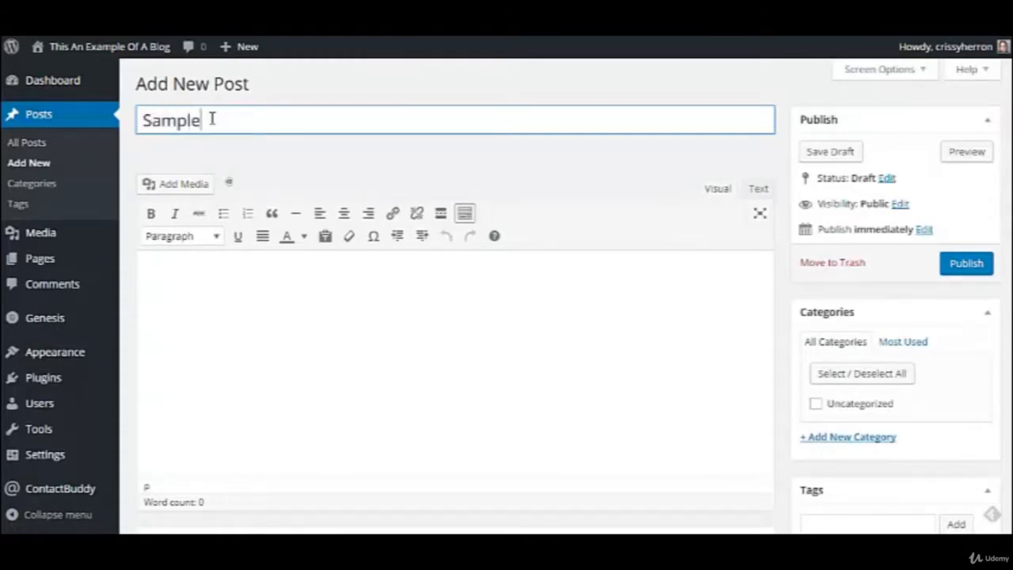
{"action": "type", "text": "Post 1"}
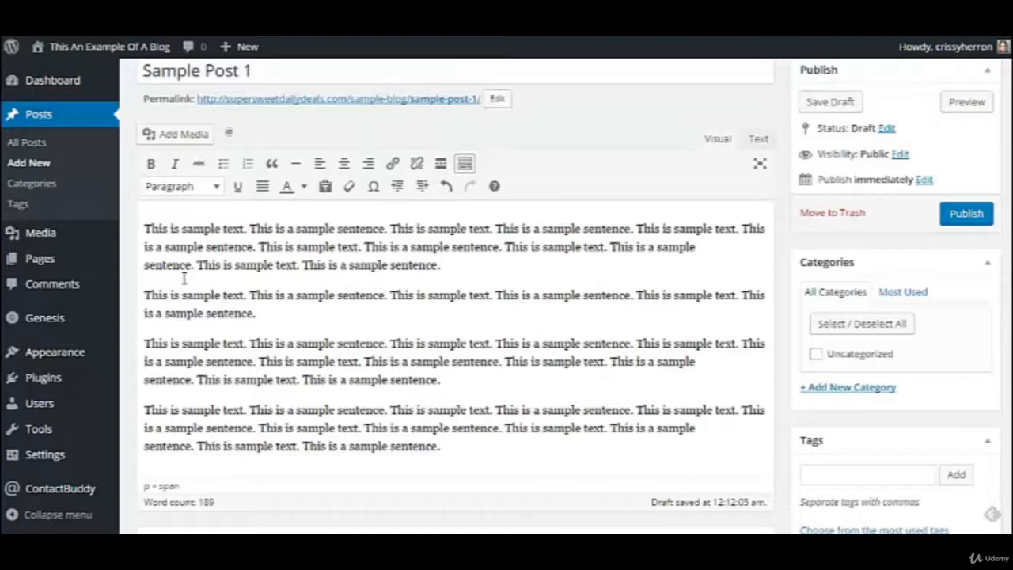
{"action": "mouse_move", "coordinate": [904, 362]}
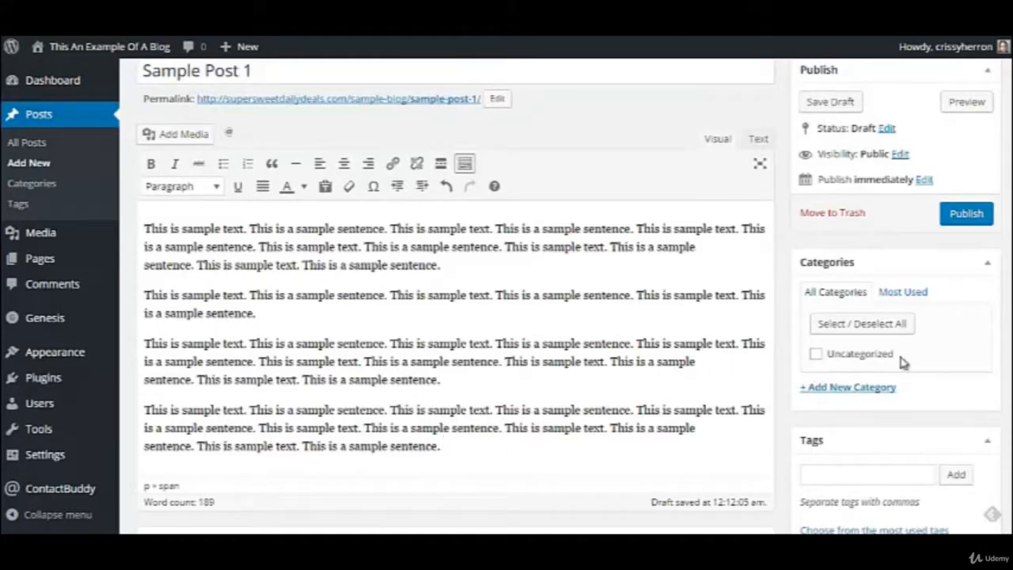
{"action": "scroll", "scroll_direction": "up", "scroll_amount": 3}
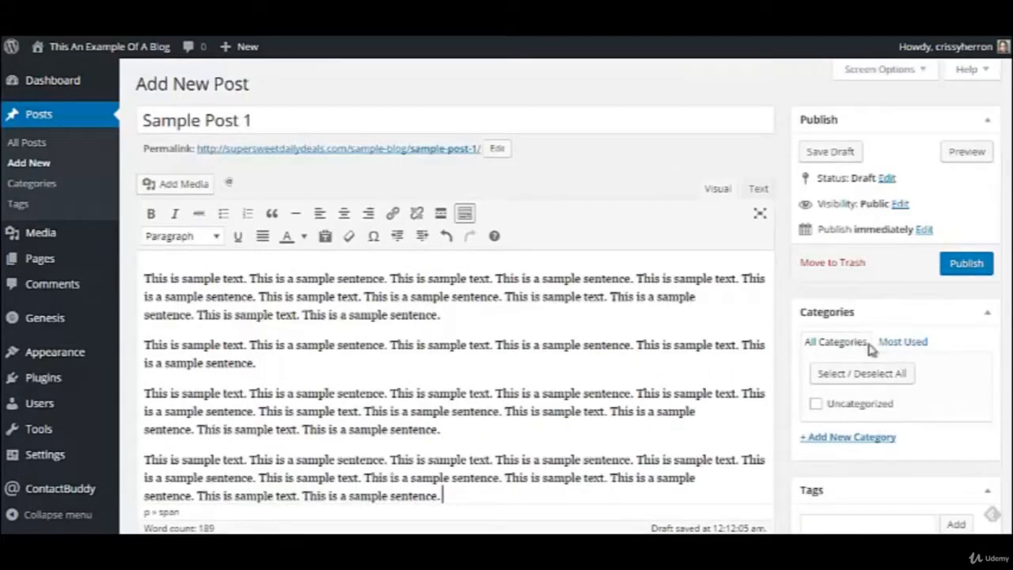
{"action": "mouse_move", "coordinate": [898, 291]}
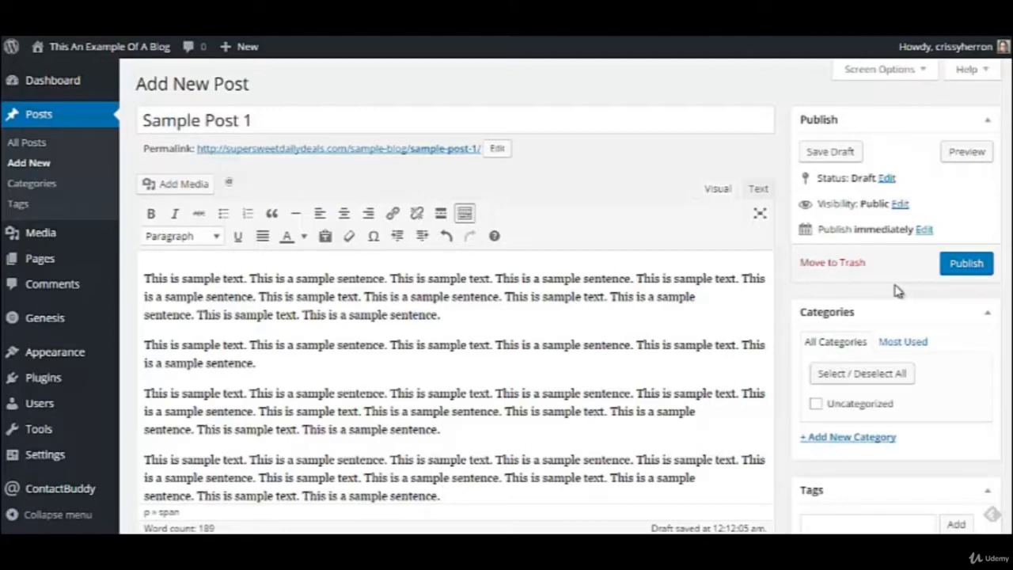
{"action": "mouse_move", "coordinate": [820, 162]}
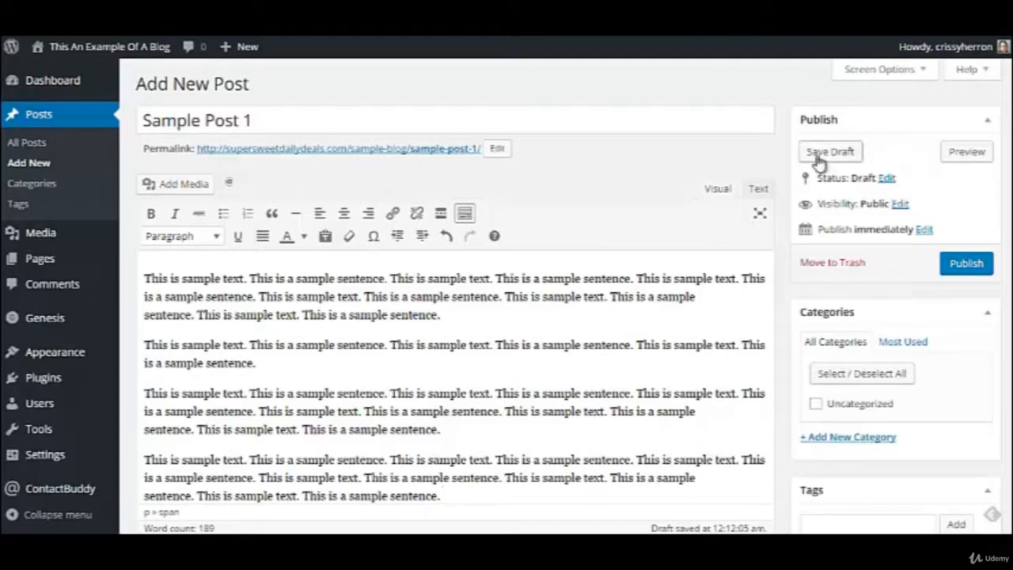
Step: Save 'Sample Post 1' as a draft and go back to the All Posts list
{"action": "left_click", "coordinate": [829, 151]}
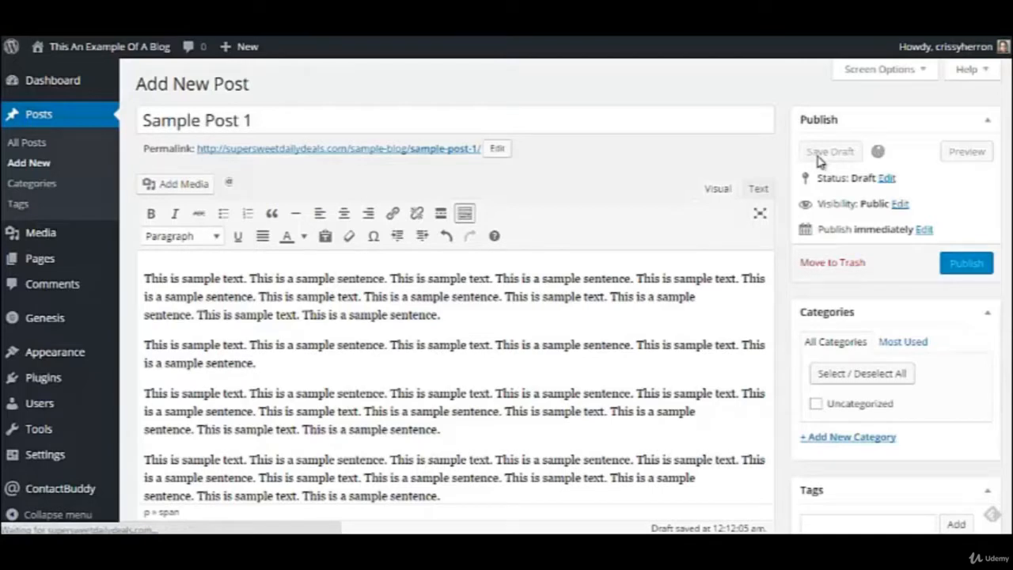
{"action": "left_click", "coordinate": [829, 151]}
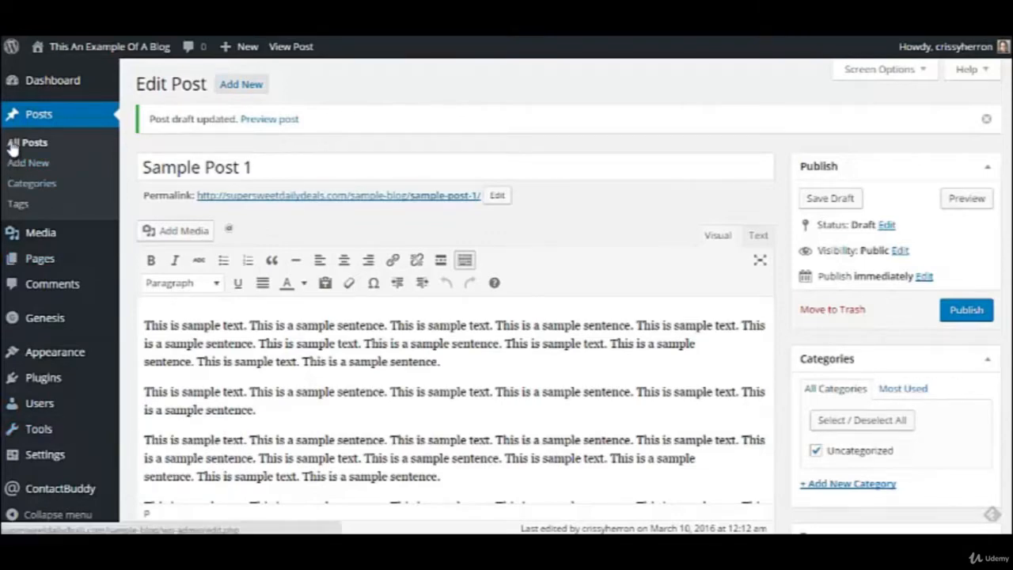
{"action": "right_click", "coordinate": [34, 142]}
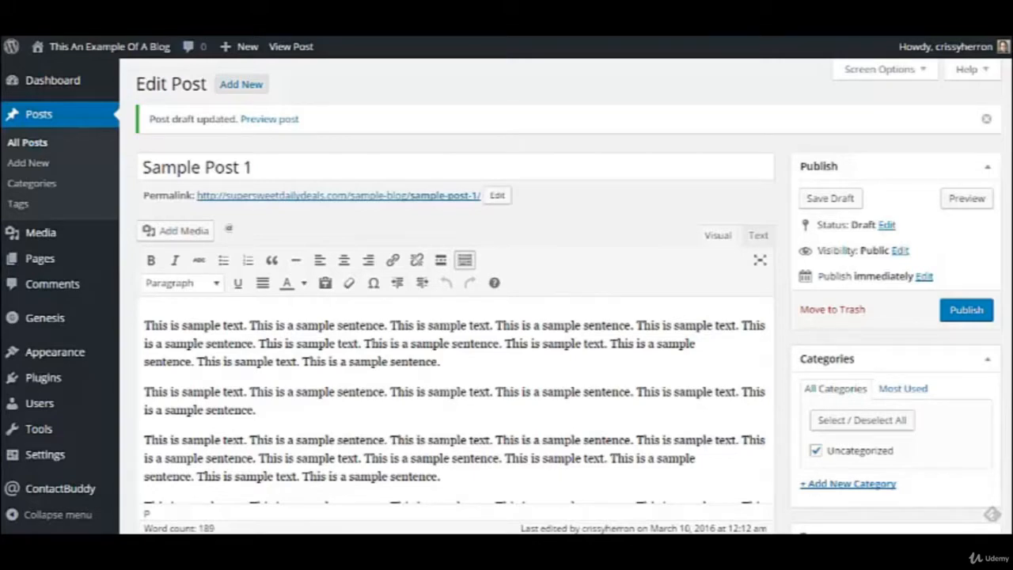
{"action": "left_click", "coordinate": [27, 143]}
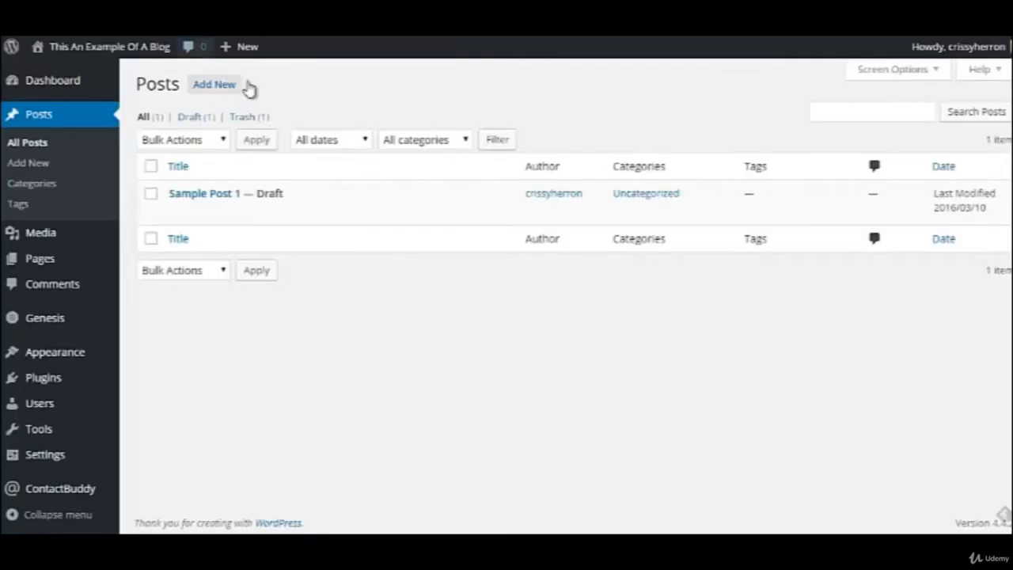
{"action": "mouse_move", "coordinate": [204, 193]}
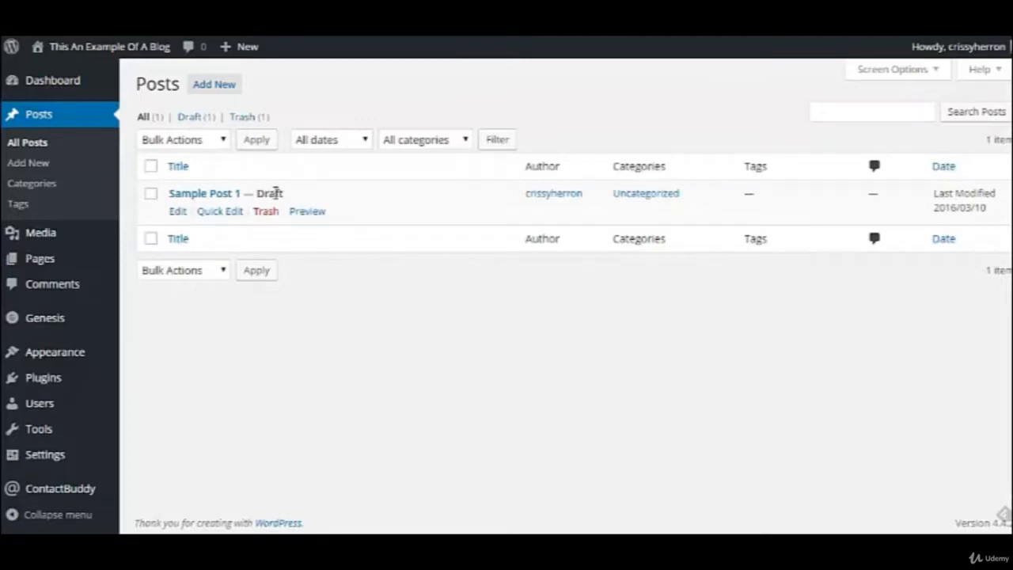
{"action": "mouse_move", "coordinate": [641, 380]}
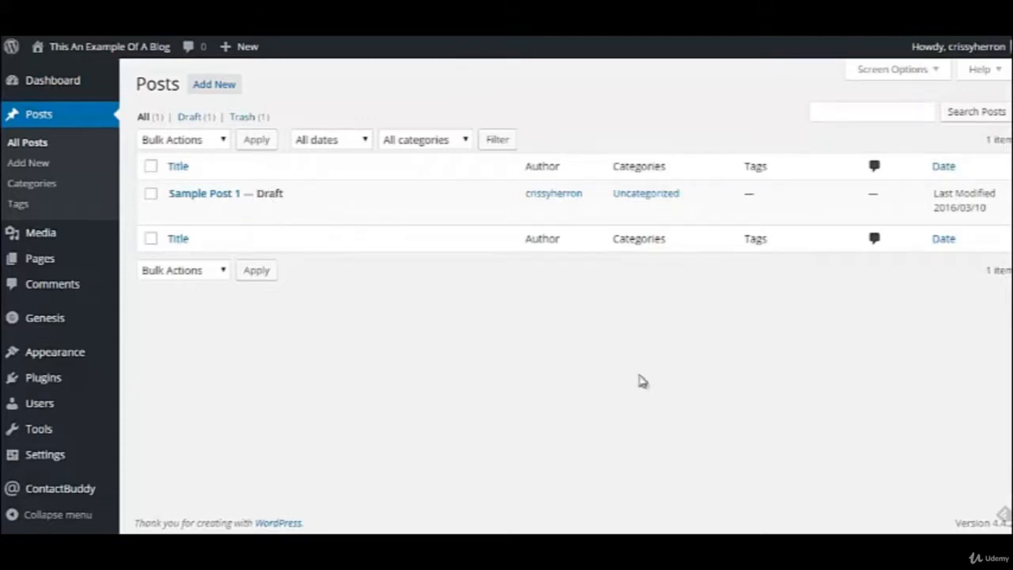
{"action": "mouse_move", "coordinate": [226, 193]}
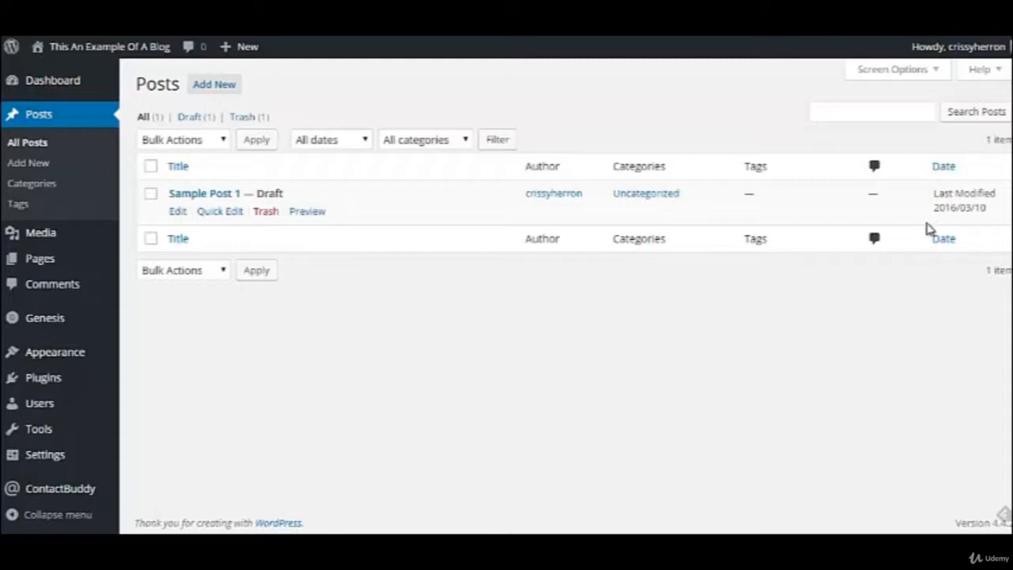
{"action": "mouse_move", "coordinate": [970, 195]}
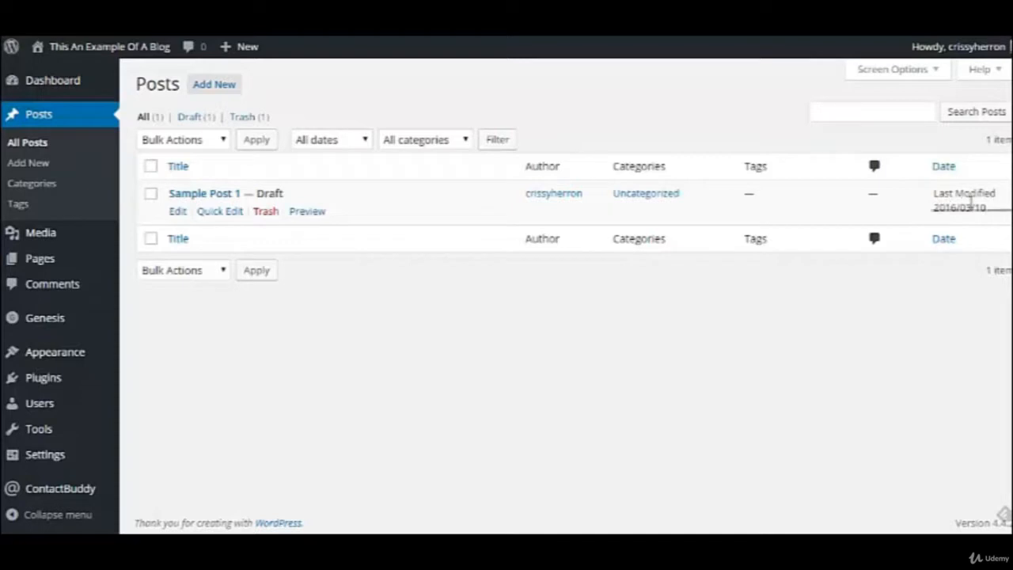
{"action": "mouse_move", "coordinate": [123, 46]}
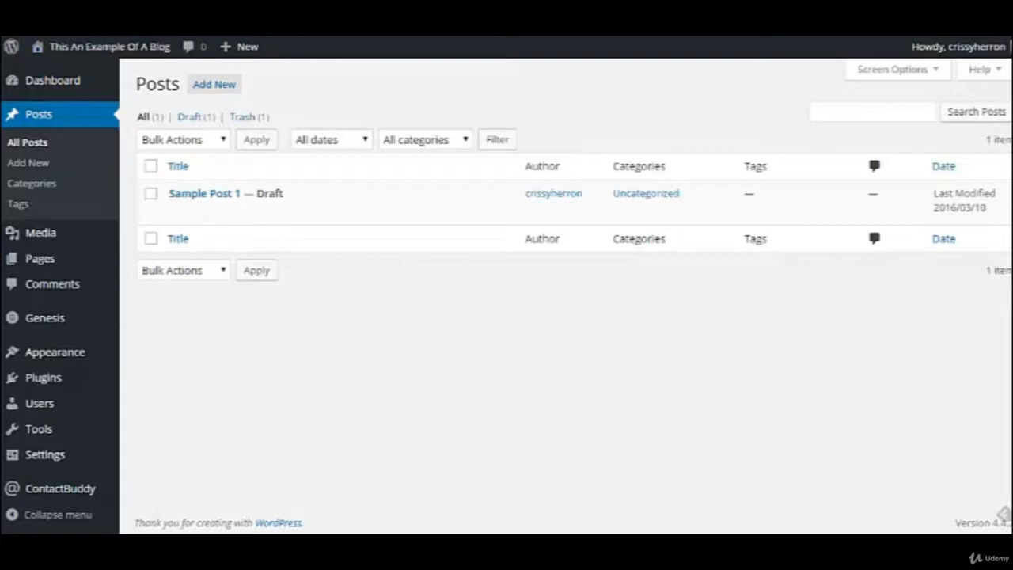
{"action": "left_click", "coordinate": [204, 194]}
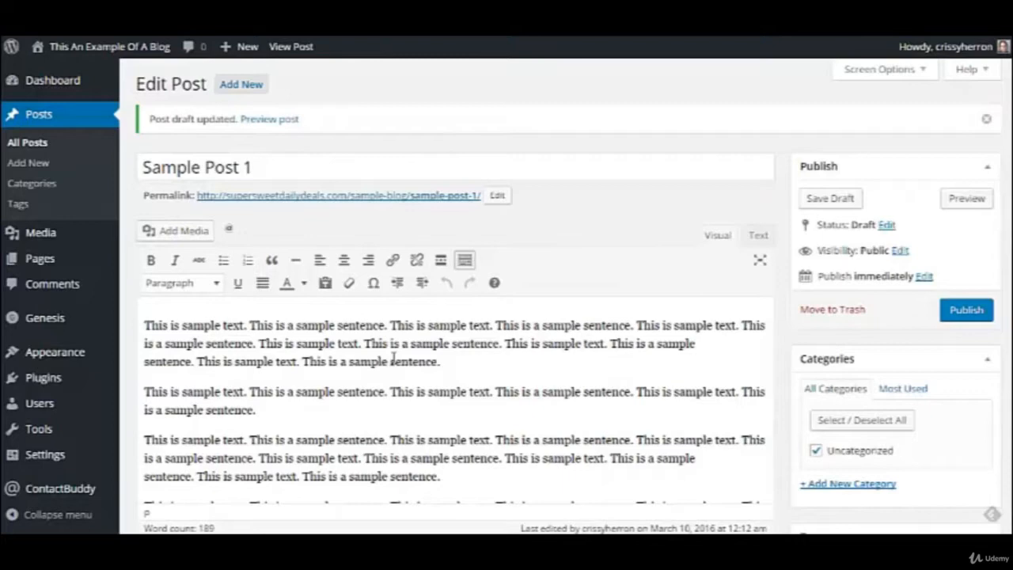
{"action": "mouse_move", "coordinate": [518, 436]}
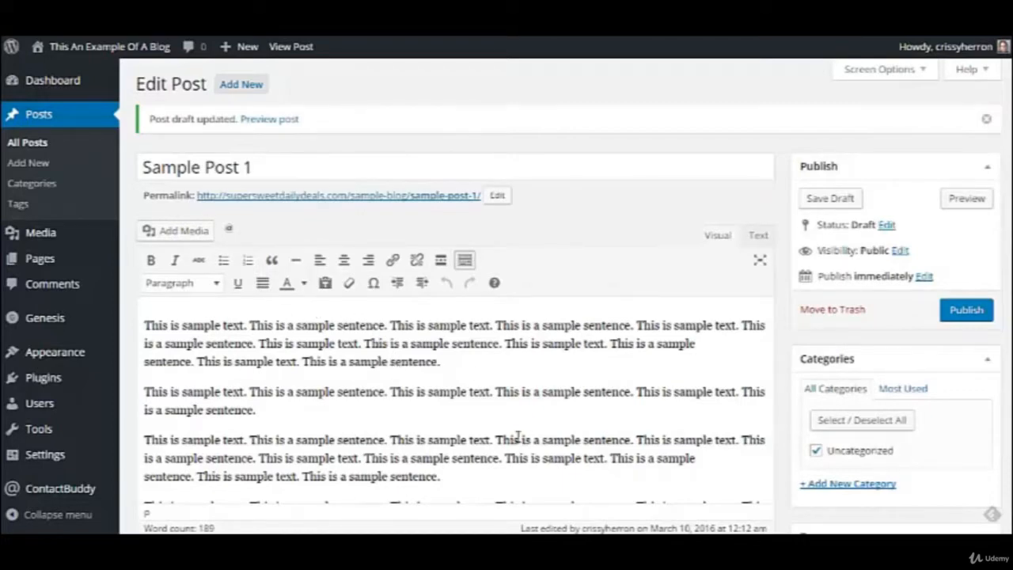
{"action": "mouse_move", "coordinate": [876, 311]}
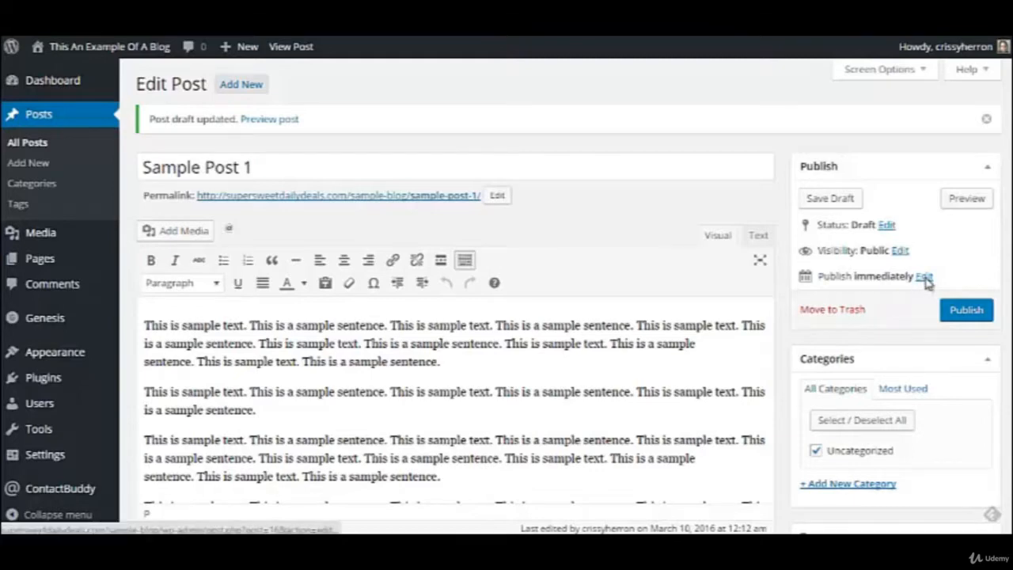
{"action": "left_click", "coordinate": [924, 275]}
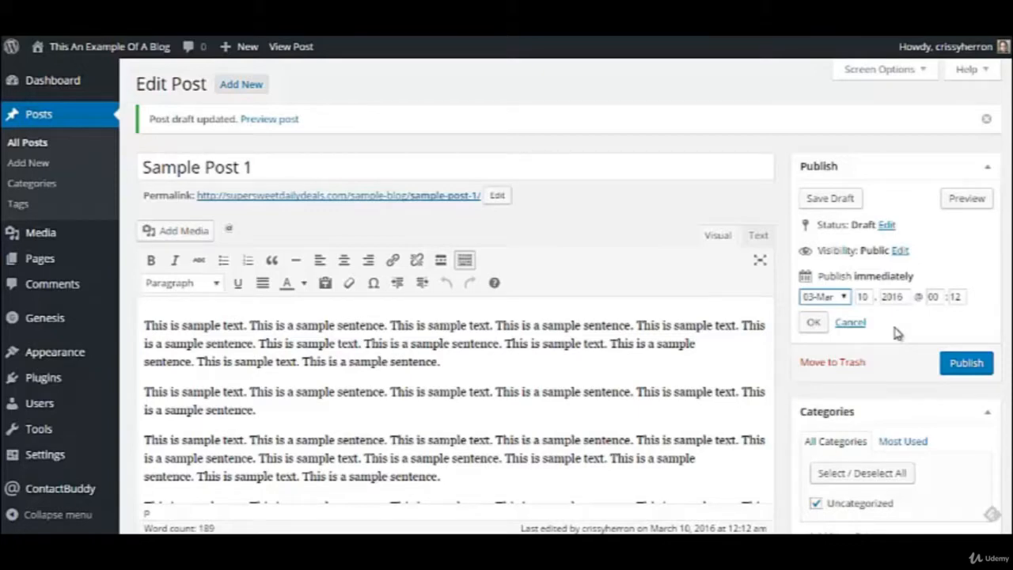
{"action": "mouse_move", "coordinate": [859, 311]}
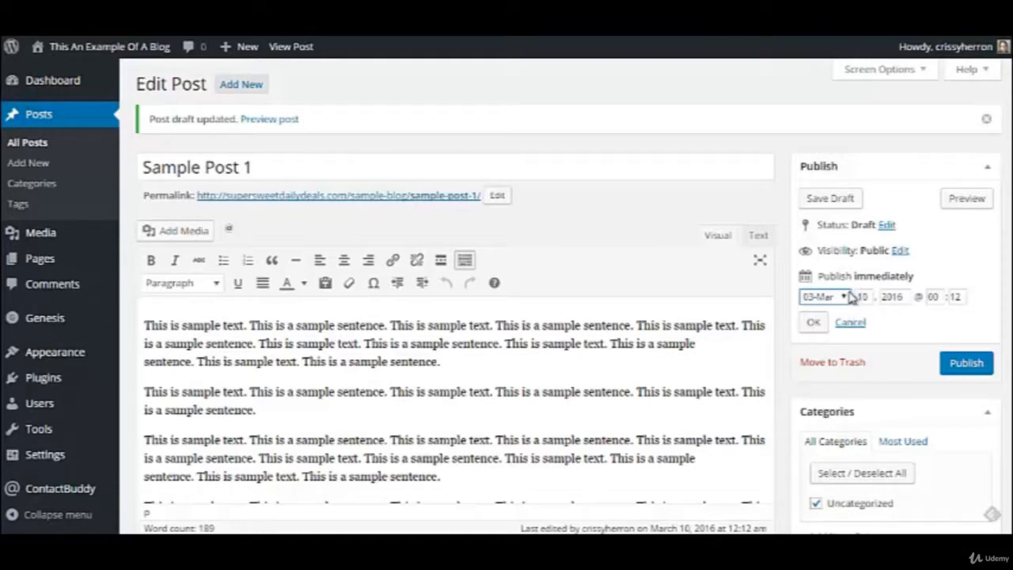
{"action": "left_click", "coordinate": [823, 296]}
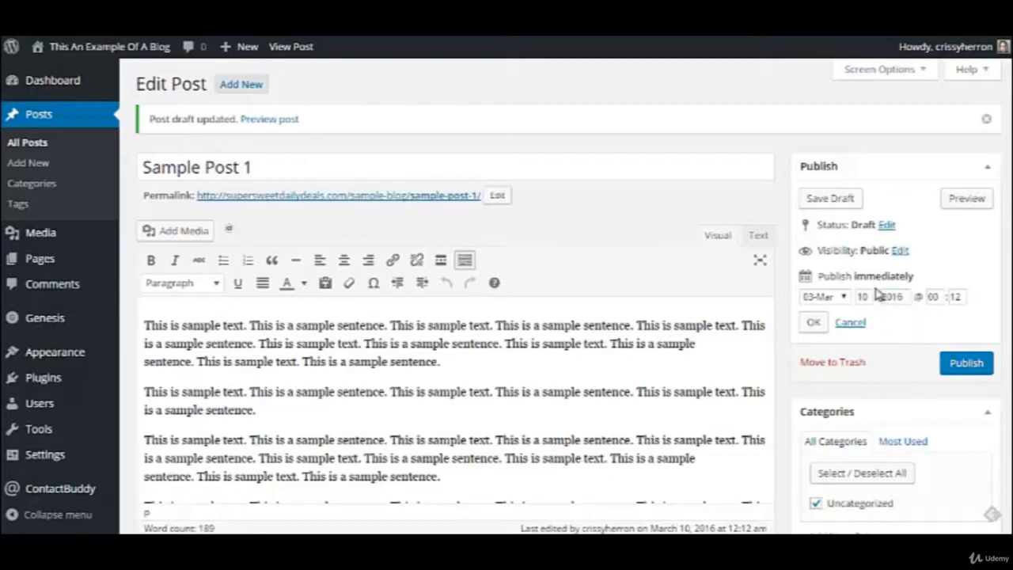
{"action": "mouse_move", "coordinate": [945, 288]}
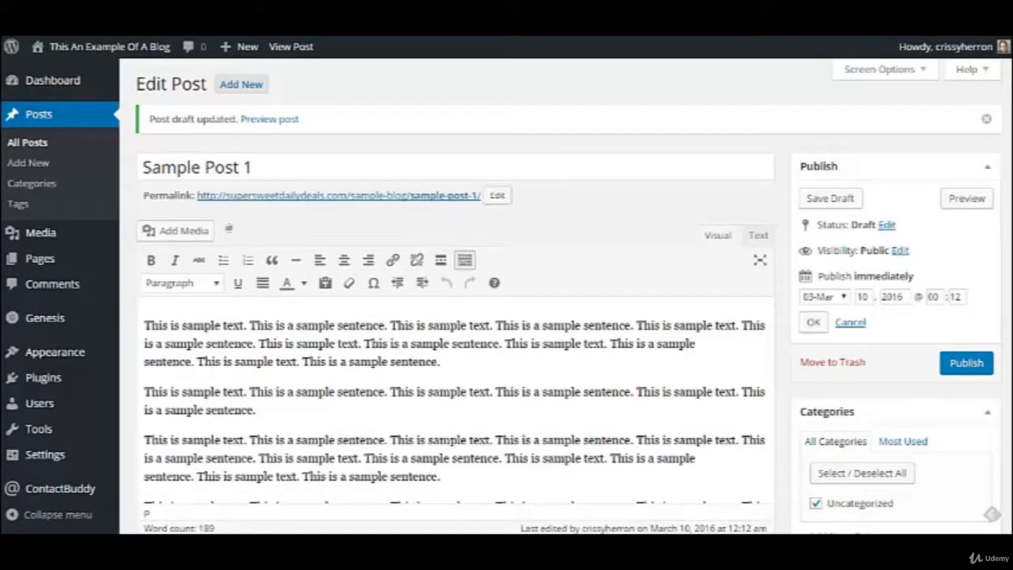
Step: Create a 'featured' category in the post's Categories box and file the draft under it
{"action": "scroll", "scroll_direction": "down", "scroll_amount": 3}
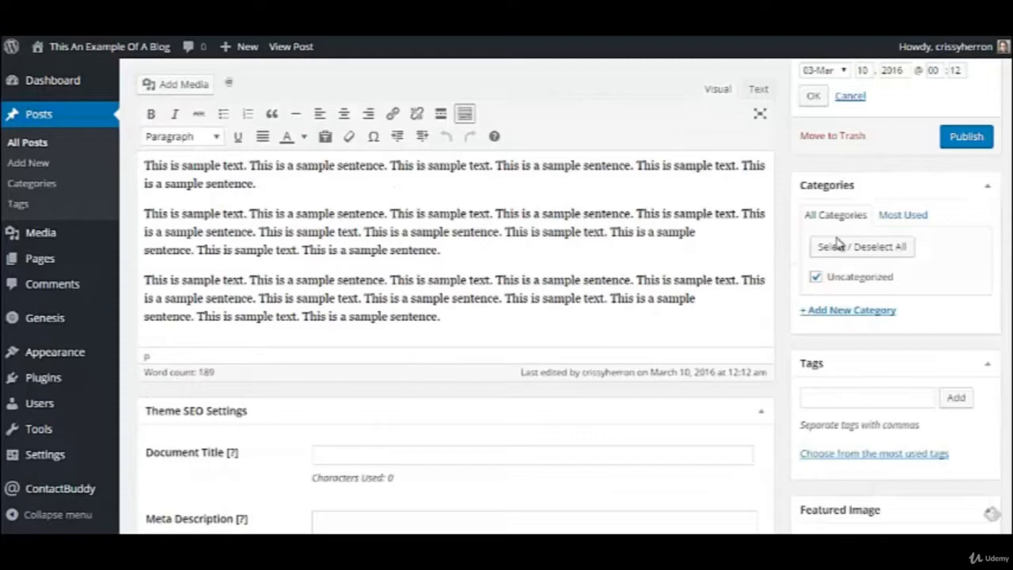
{"action": "mouse_move", "coordinate": [839, 289]}
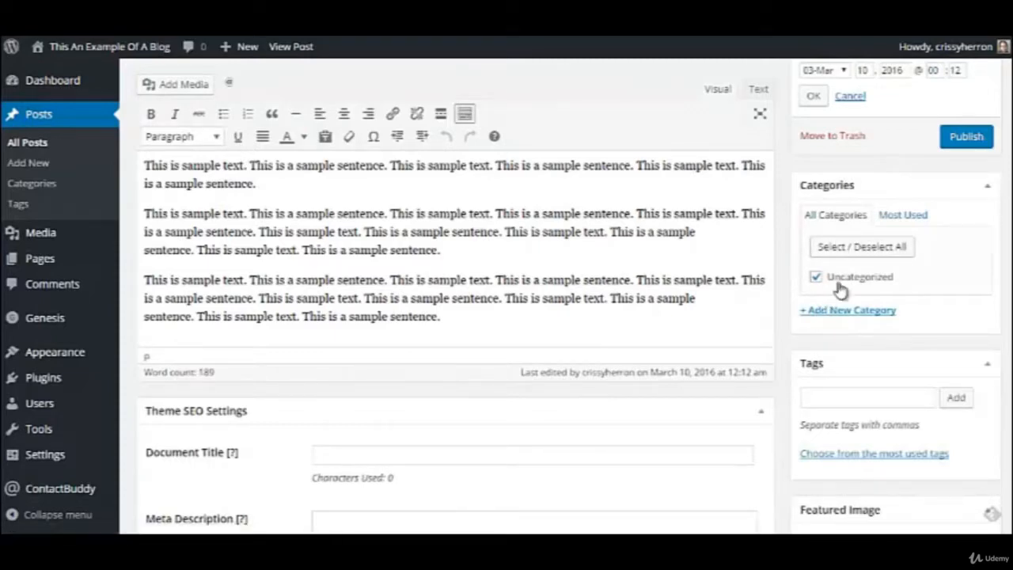
{"action": "mouse_move", "coordinate": [944, 287]}
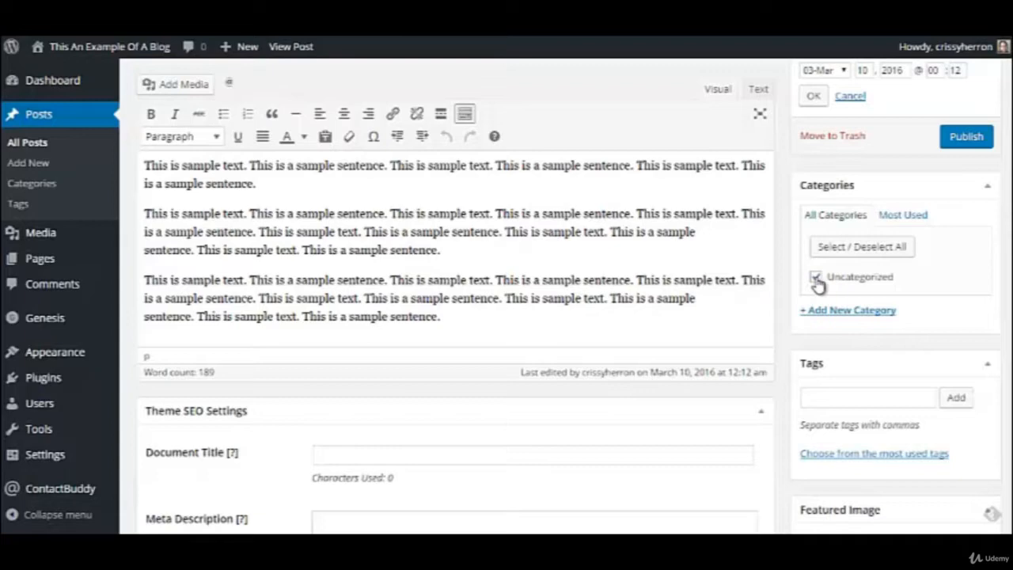
{"action": "left_click", "coordinate": [815, 277]}
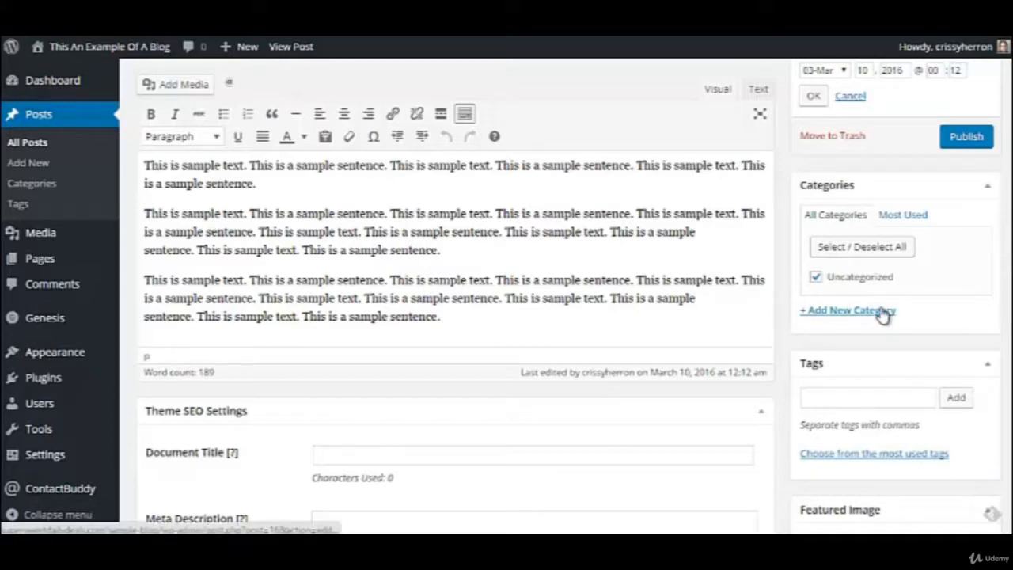
{"action": "left_click", "coordinate": [848, 309]}
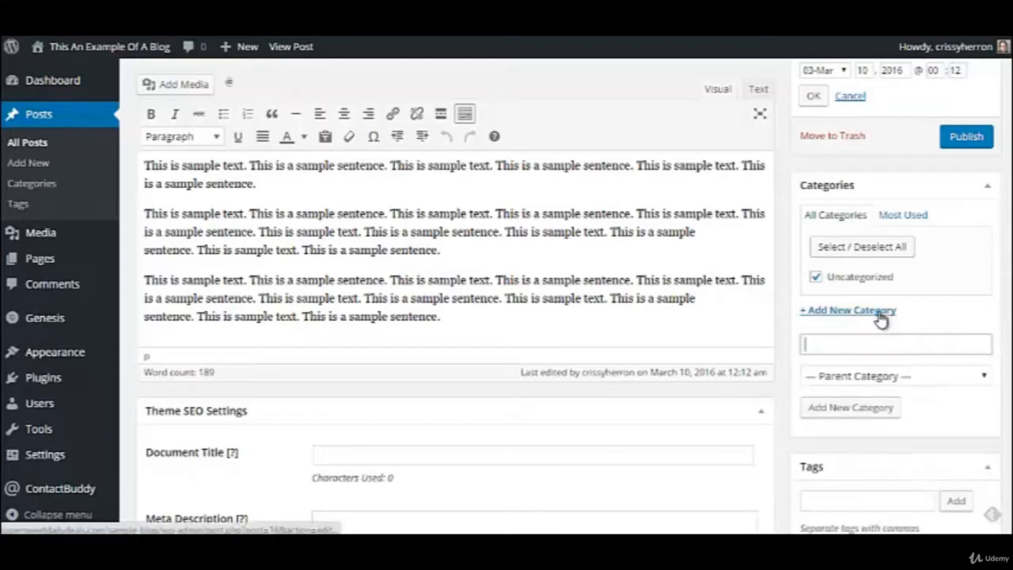
{"action": "left_click", "coordinate": [895, 343]}
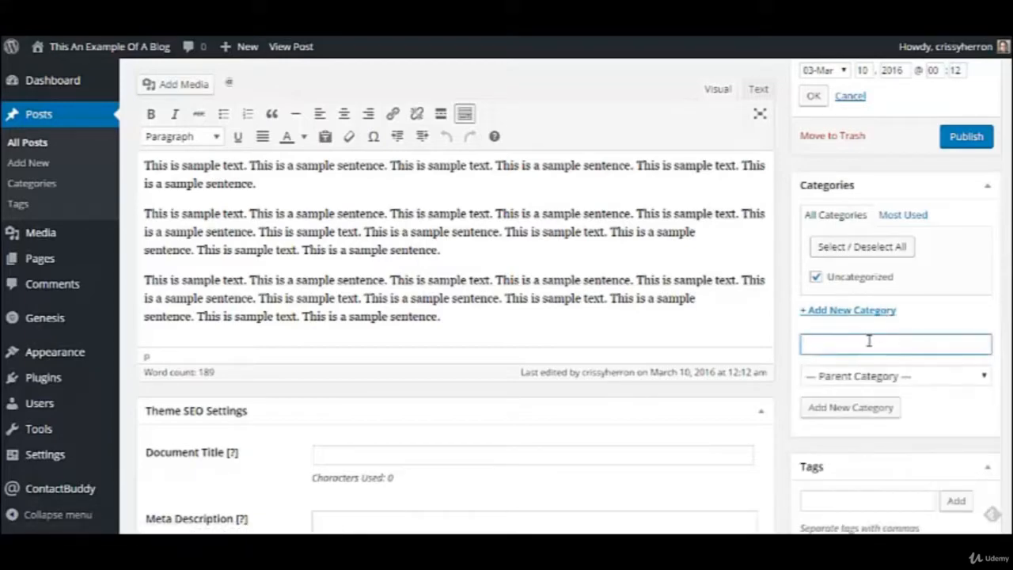
{"action": "type", "text": "fea"}
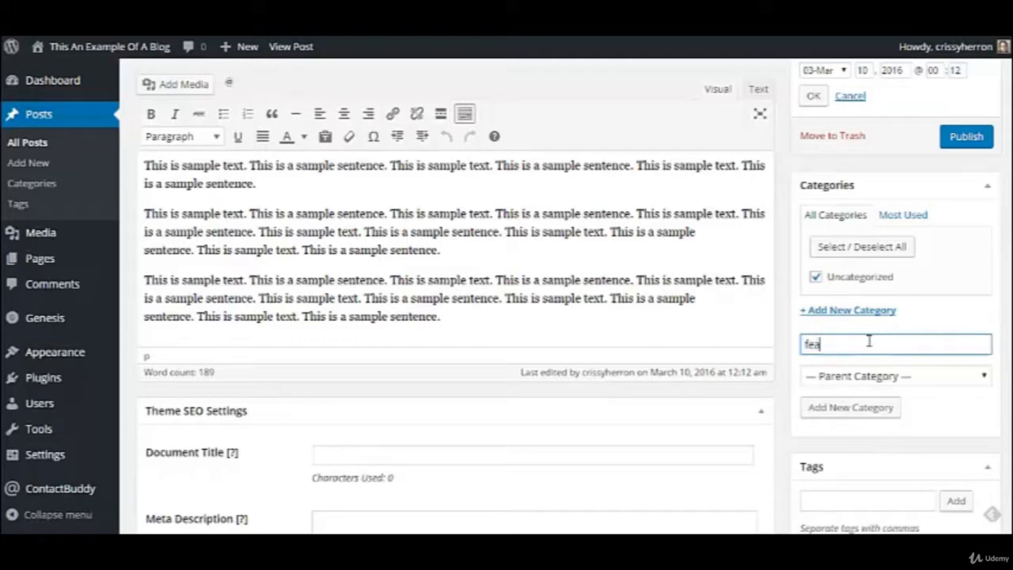
{"action": "type", "text": "tured"}
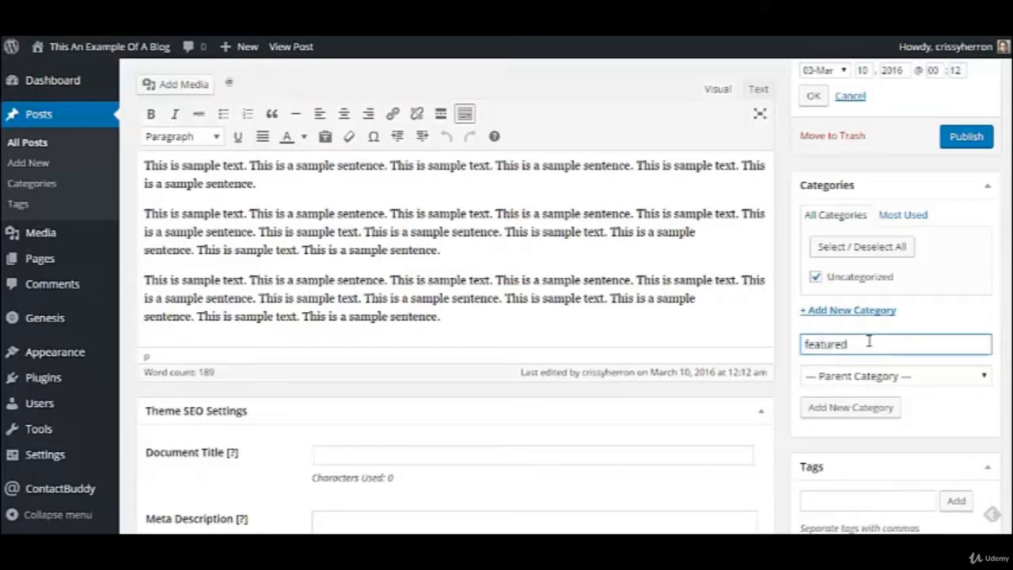
{"action": "mouse_move", "coordinate": [877, 422]}
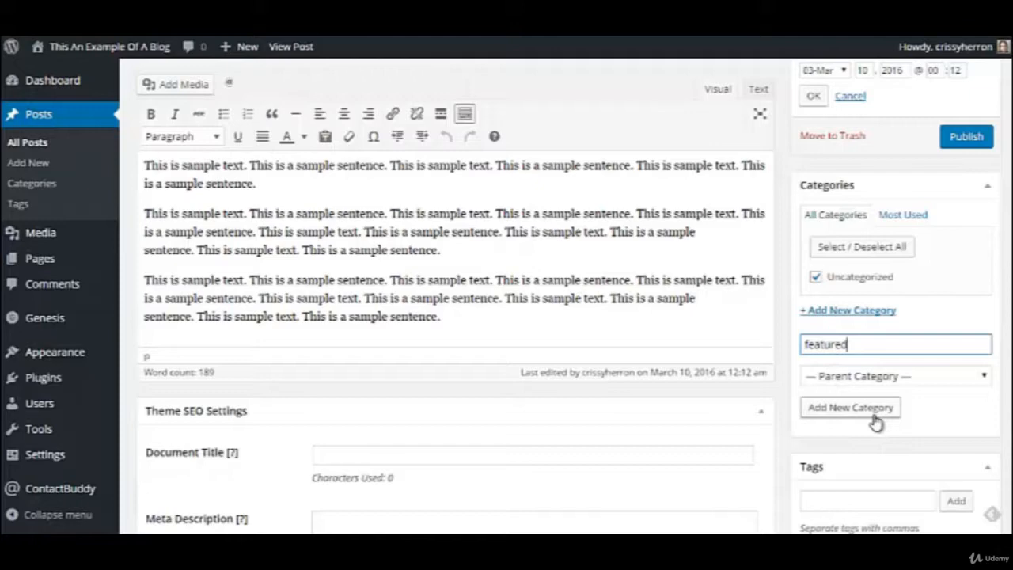
{"action": "left_click", "coordinate": [850, 407]}
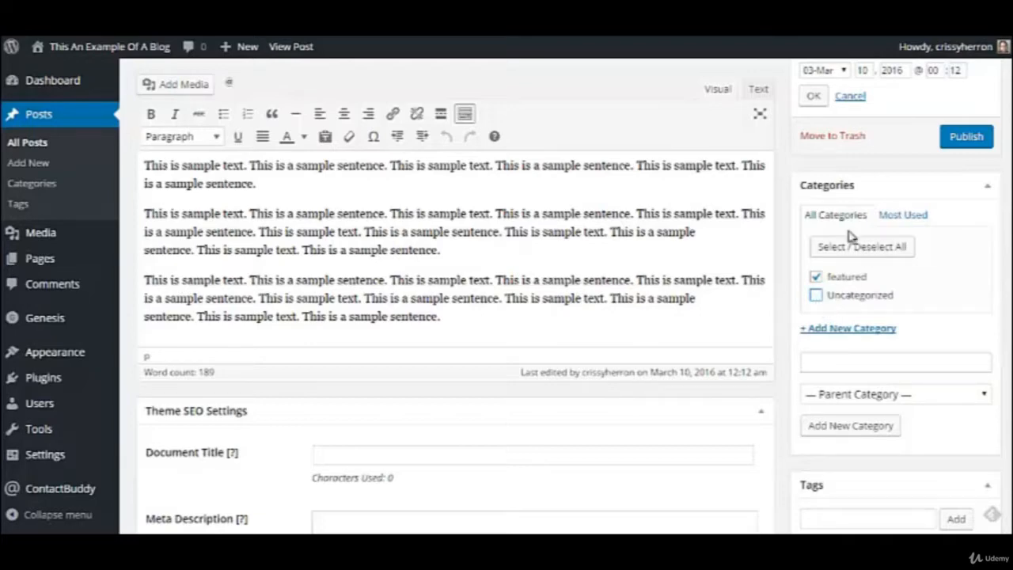
{"action": "mouse_move", "coordinate": [946, 348]}
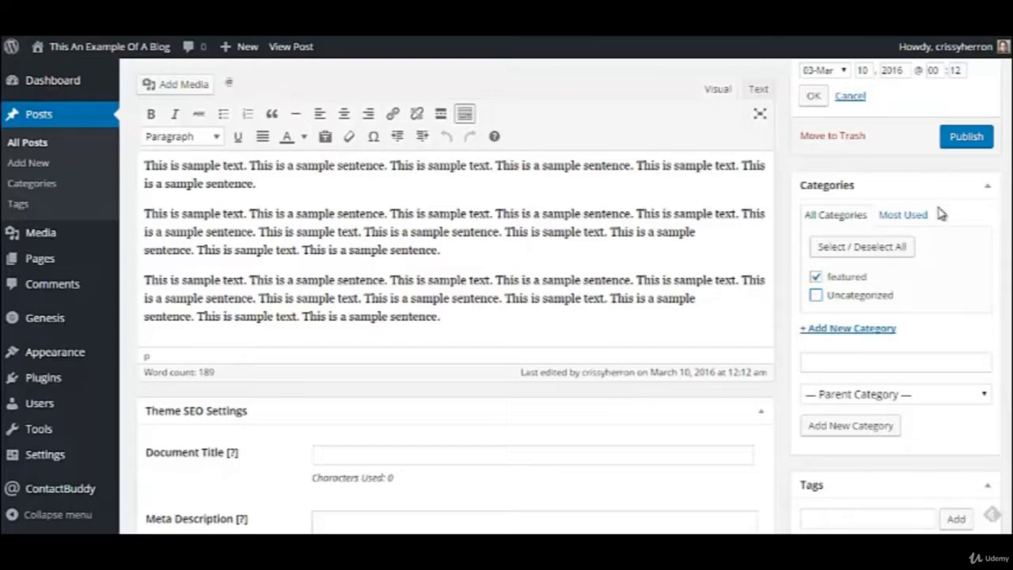
{"action": "mouse_move", "coordinate": [890, 396]}
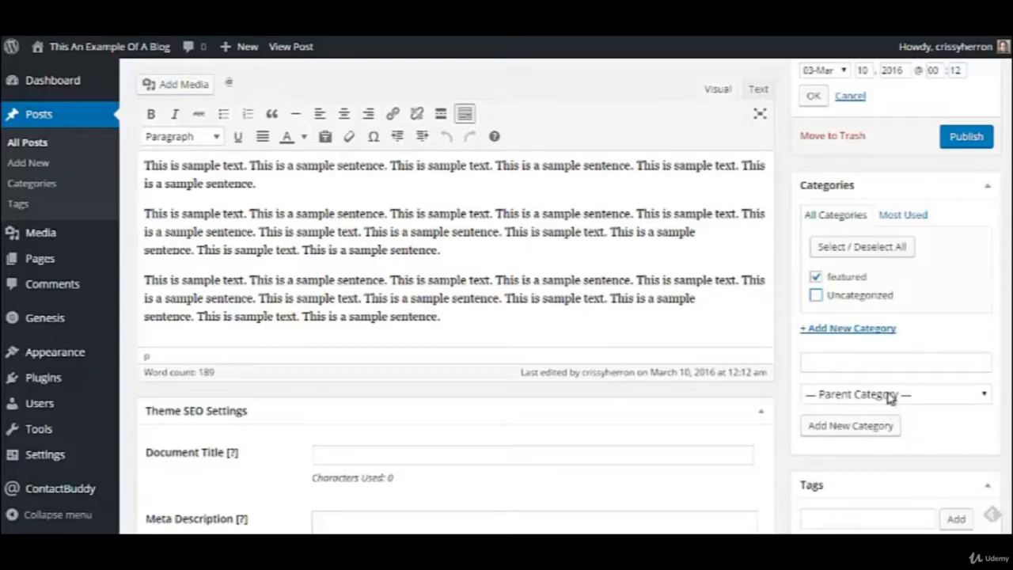
{"action": "scroll", "scroll_direction": "down", "scroll_amount": 3}
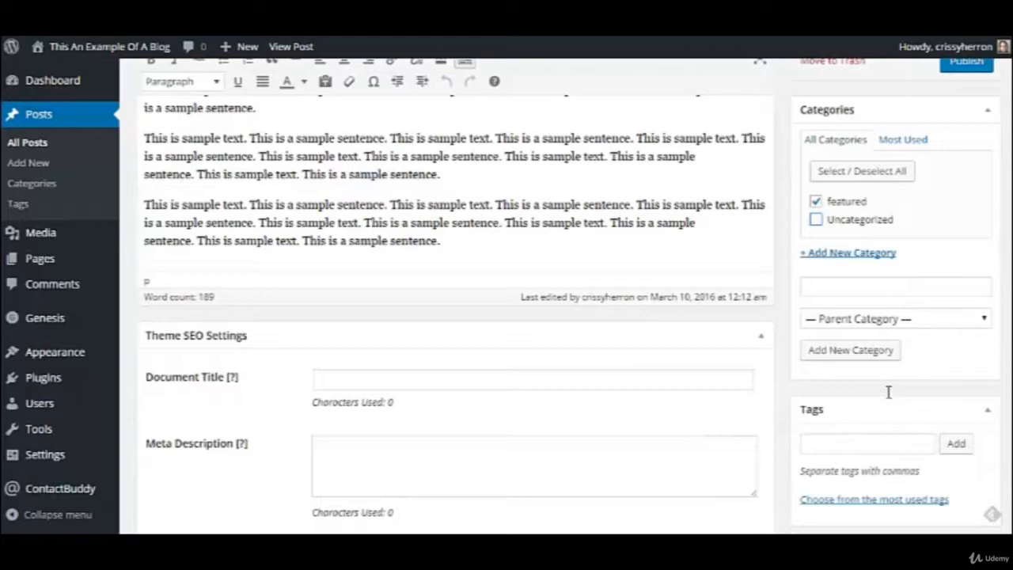
{"action": "scroll", "scroll_direction": "down", "scroll_amount": 3}
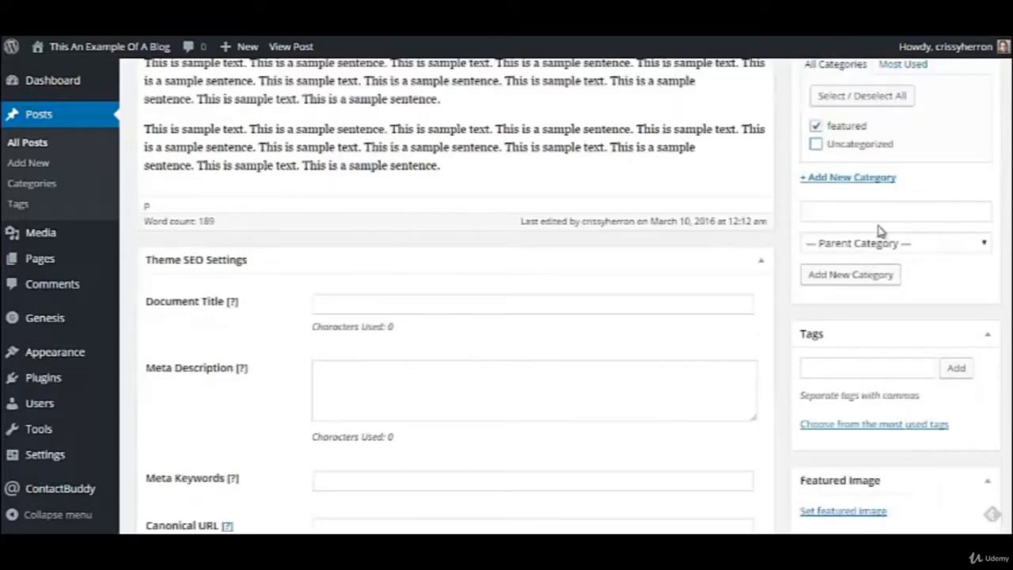
{"action": "mouse_move", "coordinate": [910, 347]}
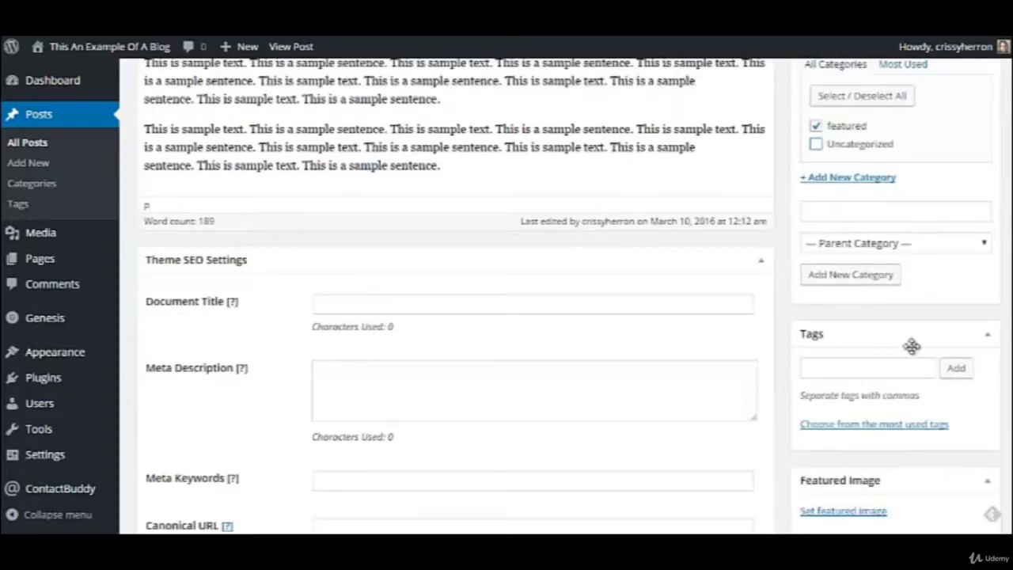
{"action": "mouse_move", "coordinate": [849, 394]}
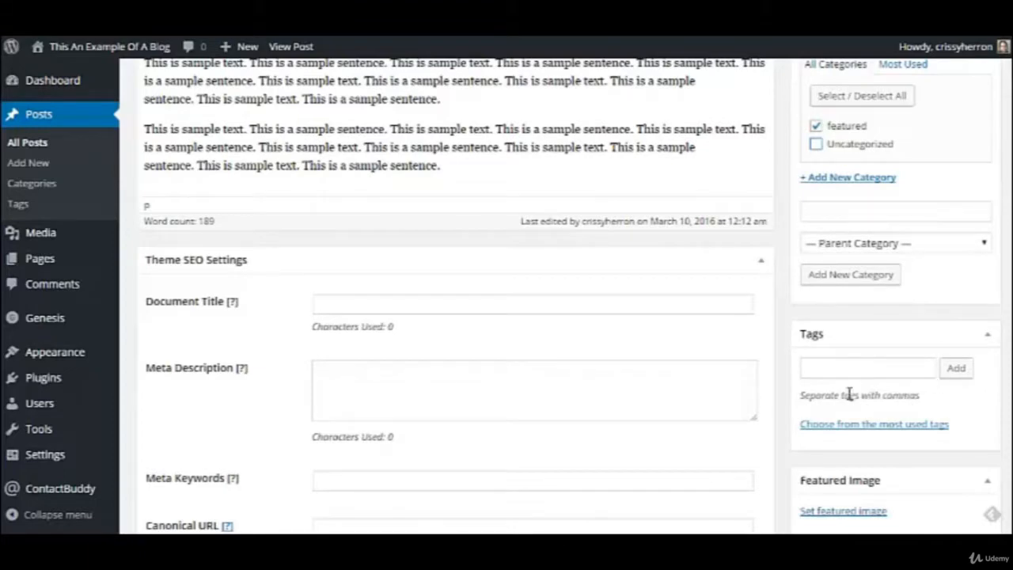
{"action": "mouse_move", "coordinate": [831, 313]}
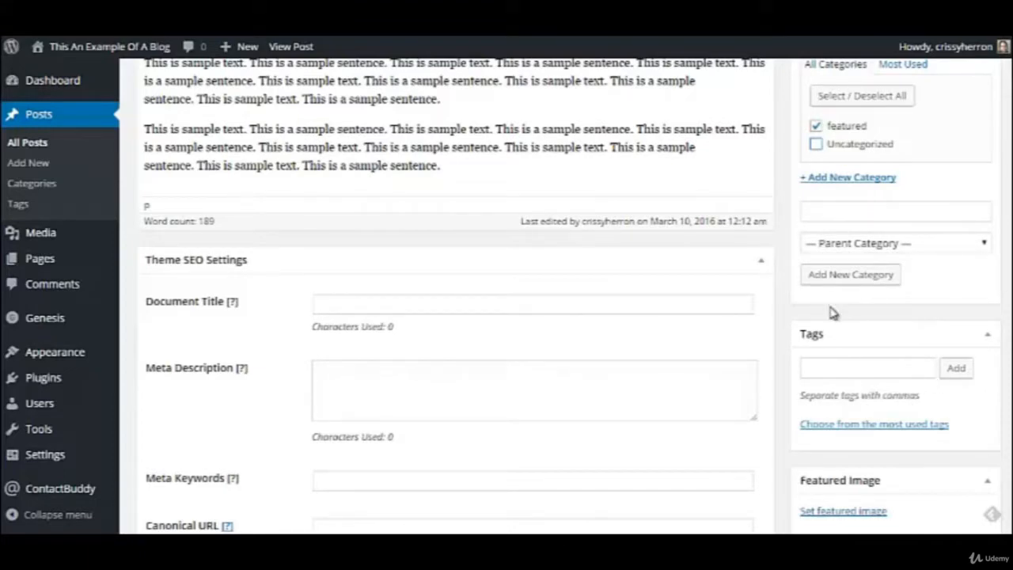
{"action": "scroll", "scroll_direction": "down", "scroll_amount": 3}
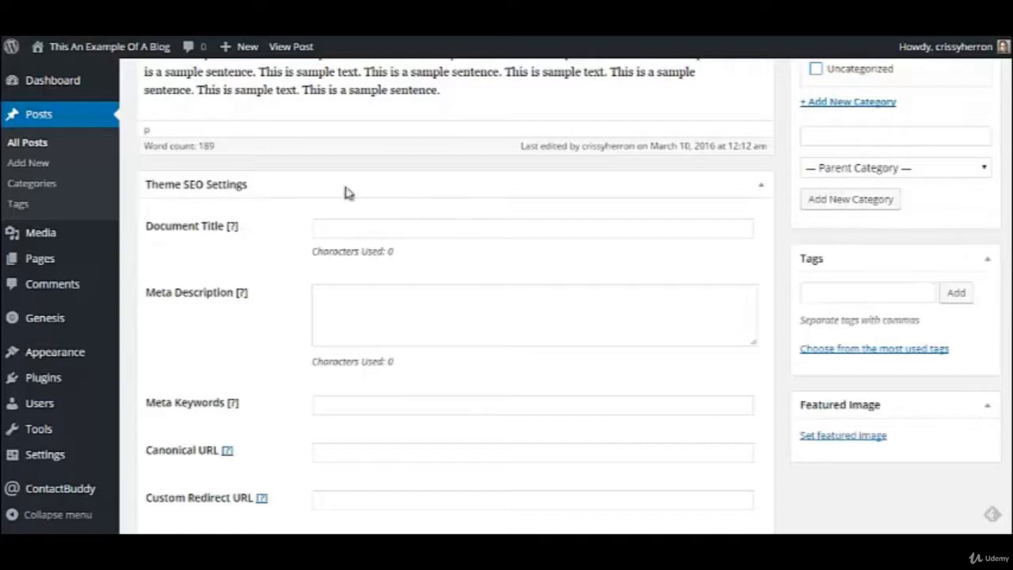
{"action": "mouse_move", "coordinate": [216, 207]}
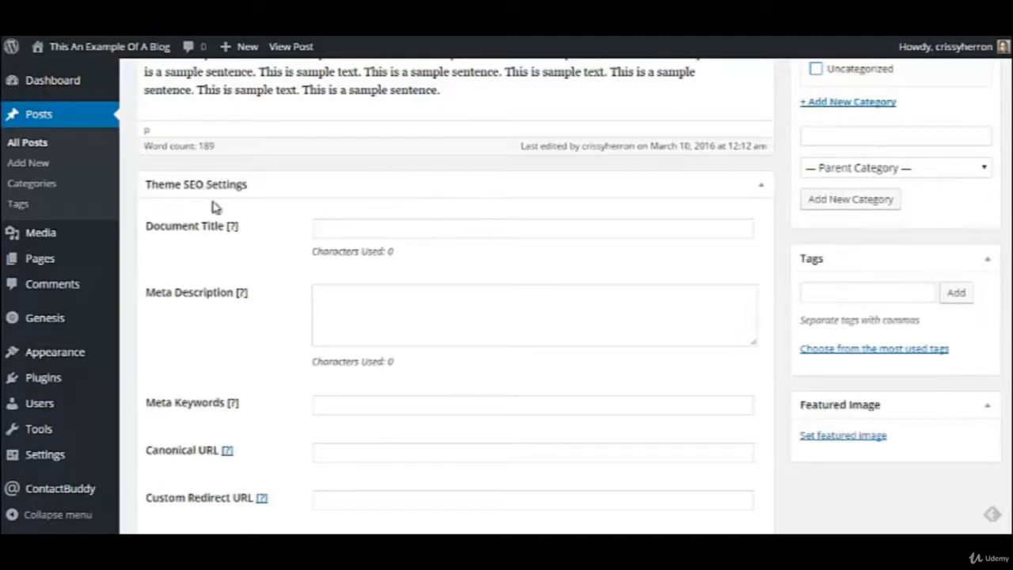
{"action": "mouse_move", "coordinate": [466, 216]}
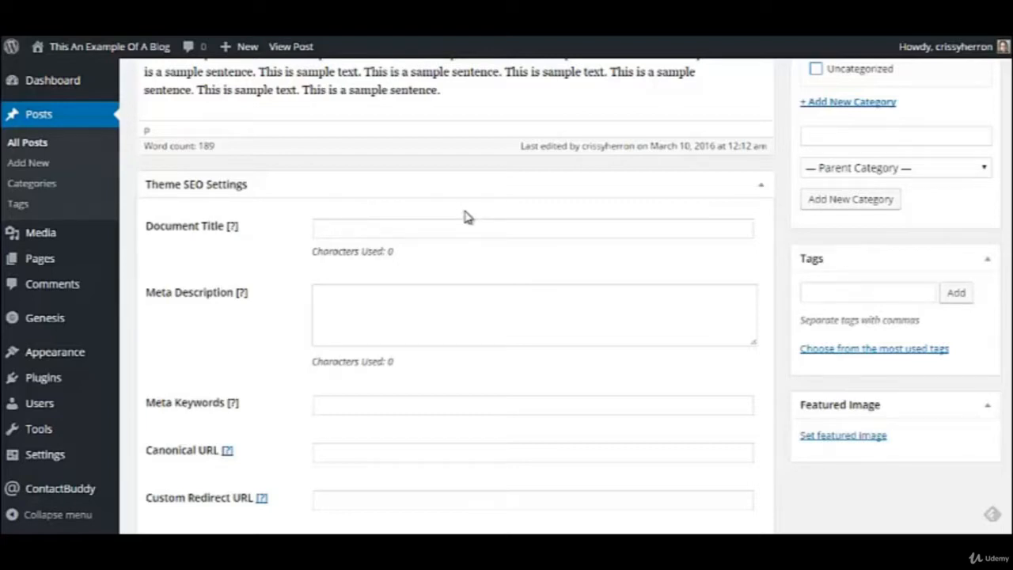
{"action": "mouse_move", "coordinate": [72, 173]}
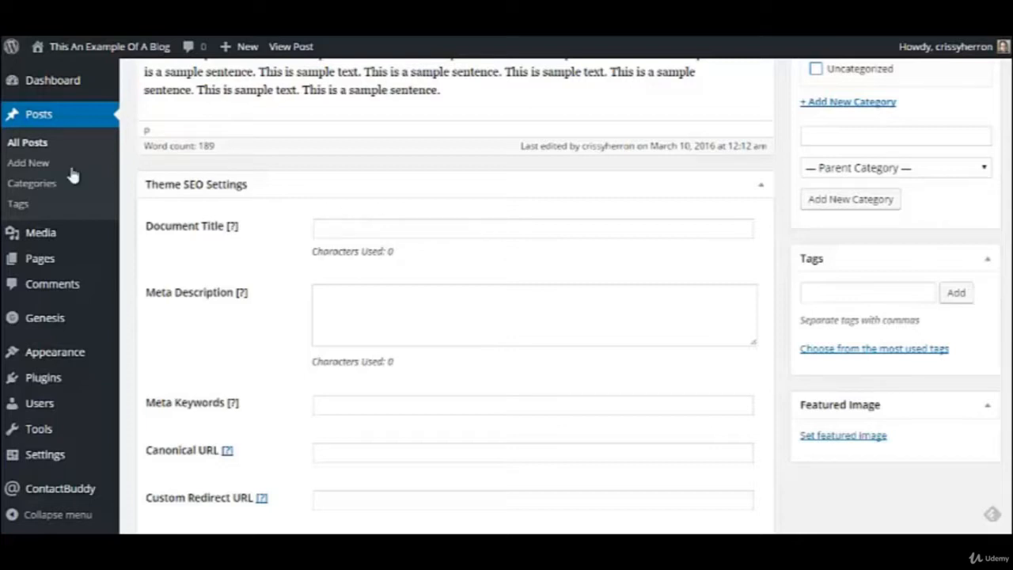
{"action": "mouse_move", "coordinate": [334, 186]}
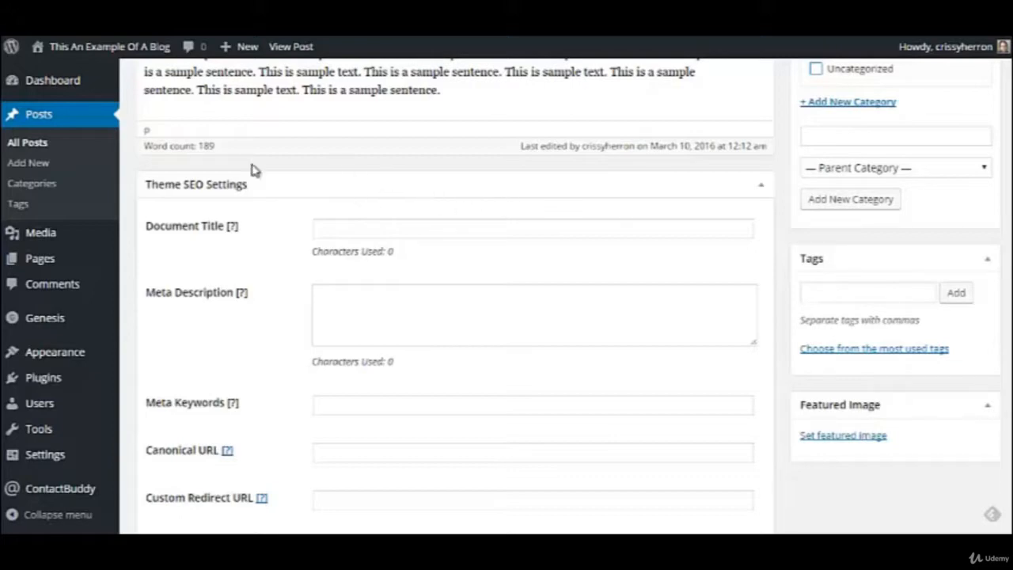
{"action": "scroll", "scroll_direction": "up", "scroll_amount": 3}
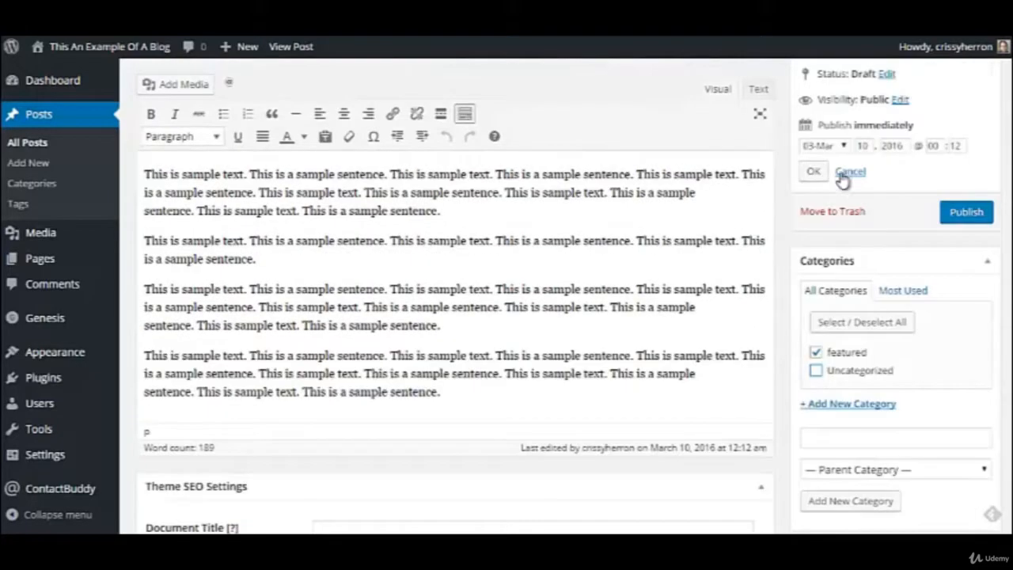
{"action": "scroll", "scroll_direction": "down", "scroll_amount": 3}
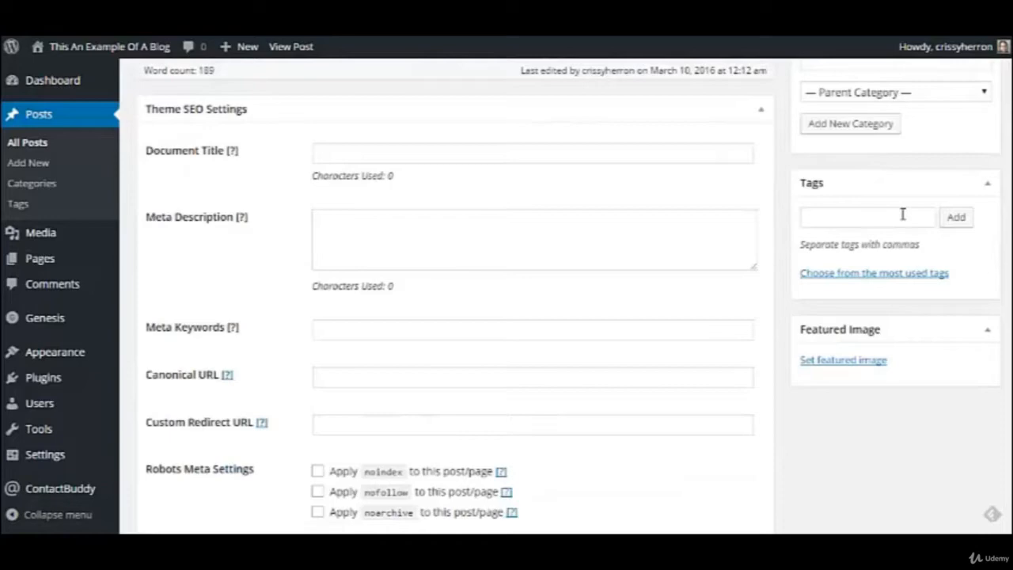
{"action": "scroll", "scroll_direction": "up", "scroll_amount": 3}
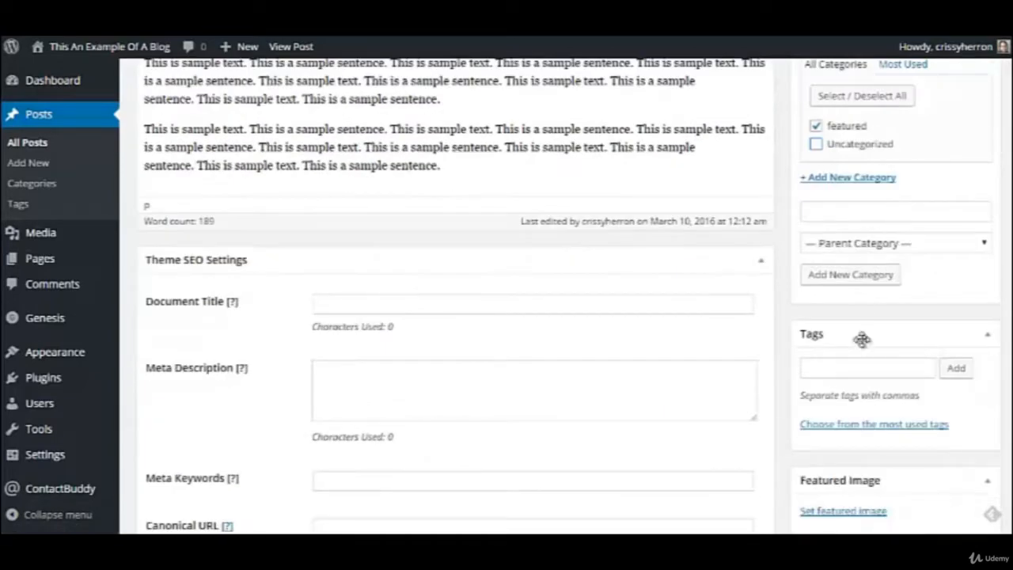
{"action": "scroll", "scroll_direction": "up", "scroll_amount": 3}
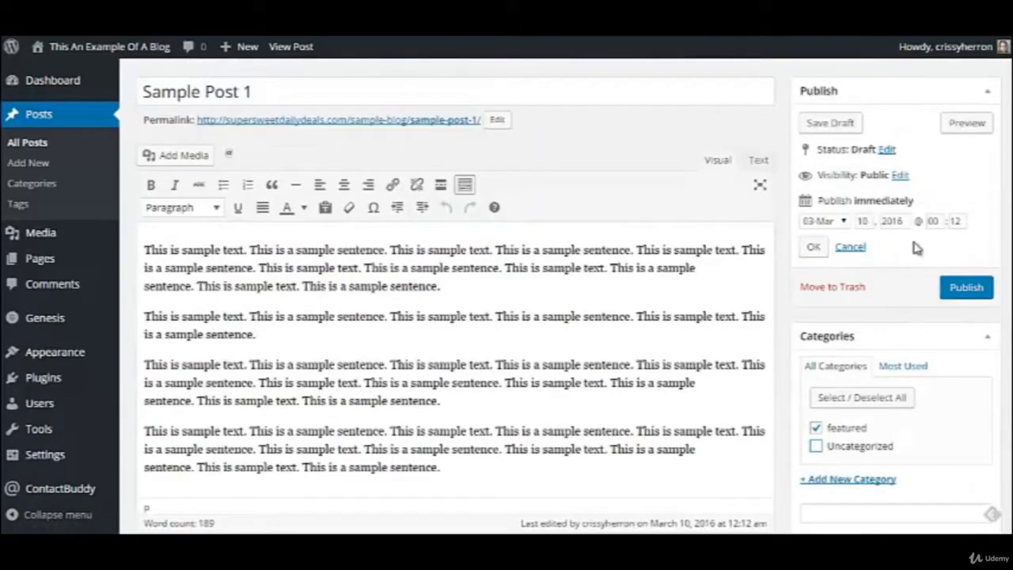
{"action": "scroll", "scroll_direction": "down", "scroll_amount": 3}
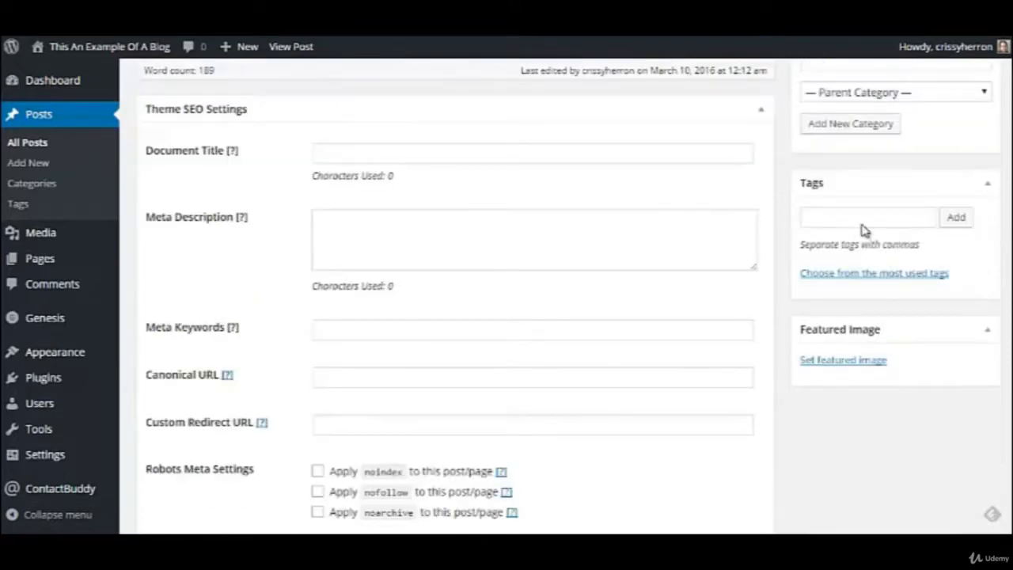
{"action": "mouse_move", "coordinate": [289, 162]}
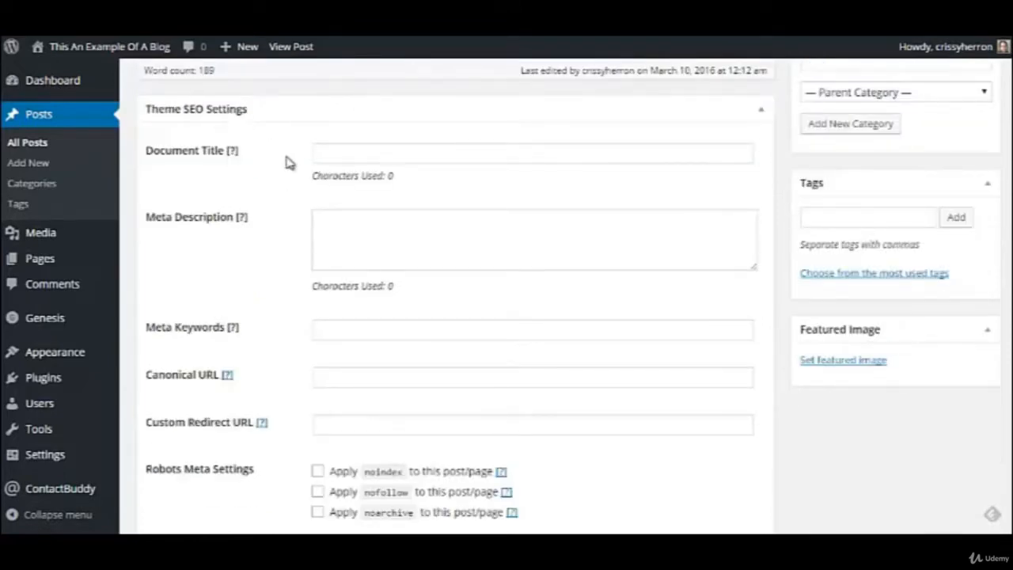
{"action": "scroll", "scroll_direction": "down", "scroll_amount": 3}
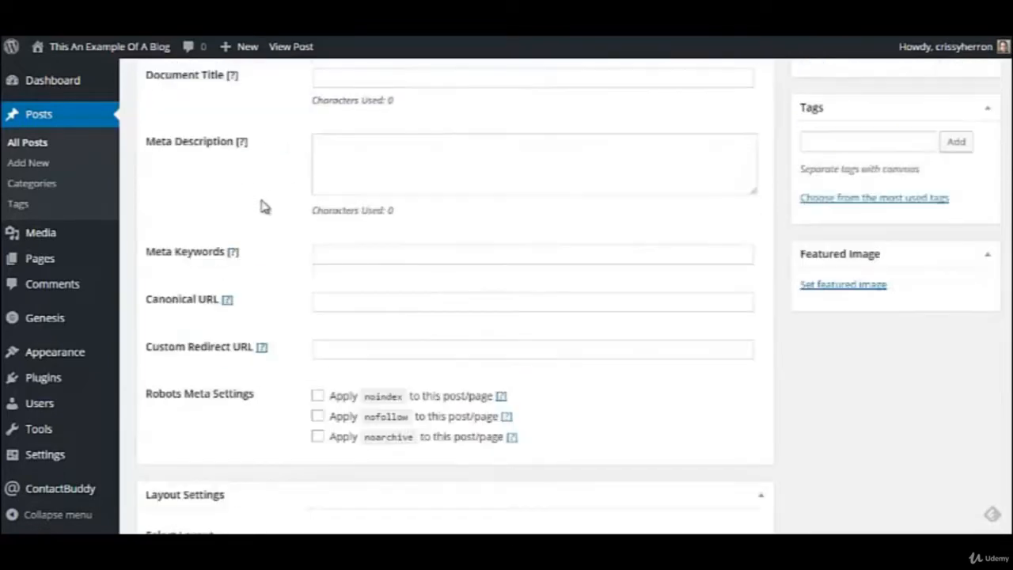
{"action": "scroll", "scroll_direction": "down", "scroll_amount": 3}
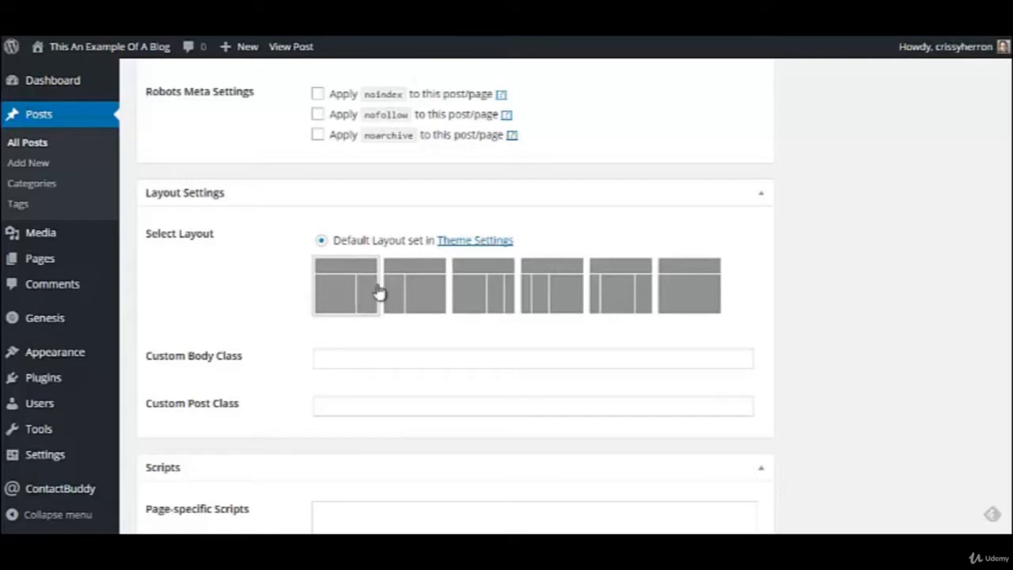
{"action": "mouse_move", "coordinate": [502, 297]}
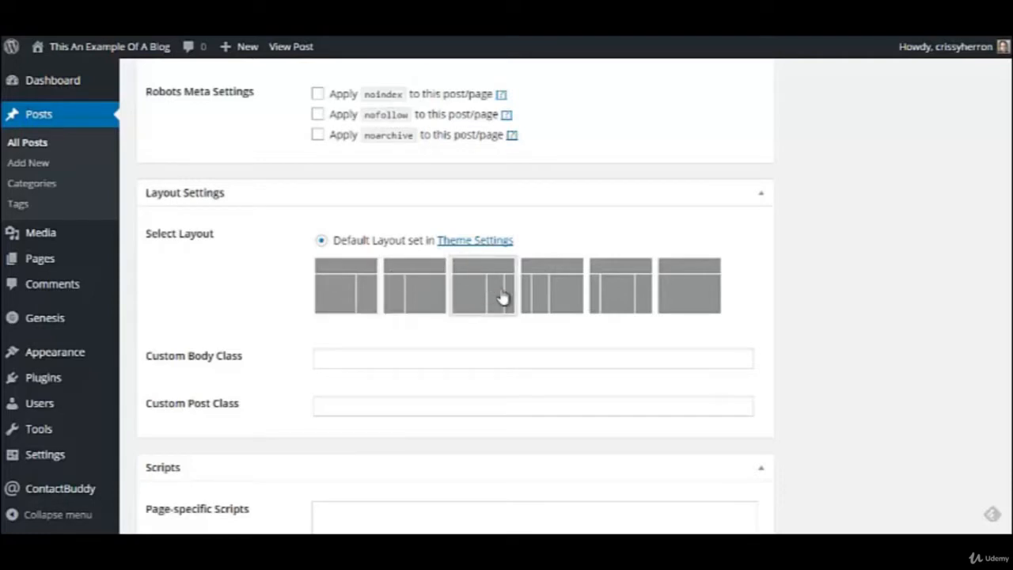
{"action": "mouse_move", "coordinate": [622, 285]}
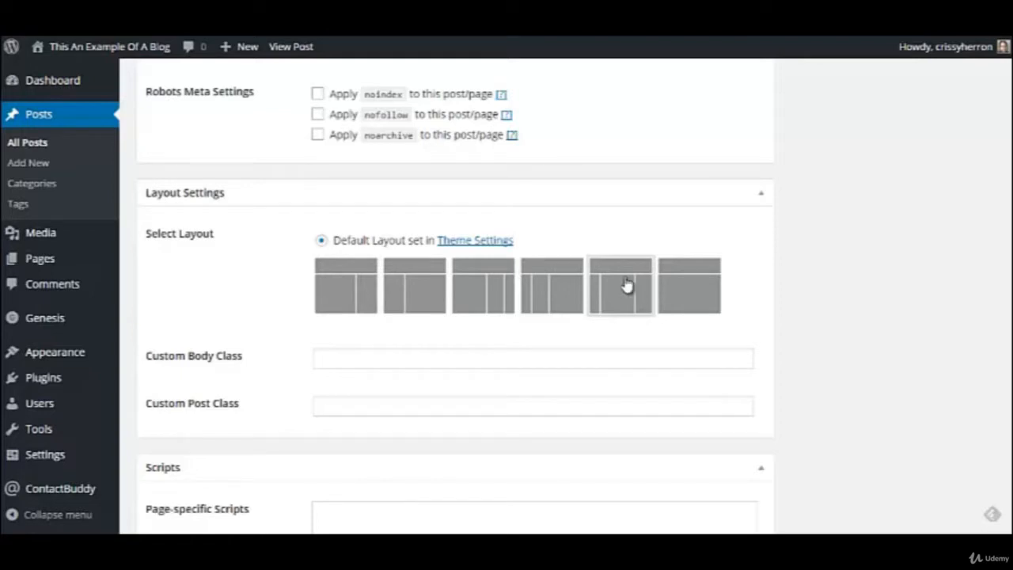
{"action": "mouse_move", "coordinate": [600, 289]}
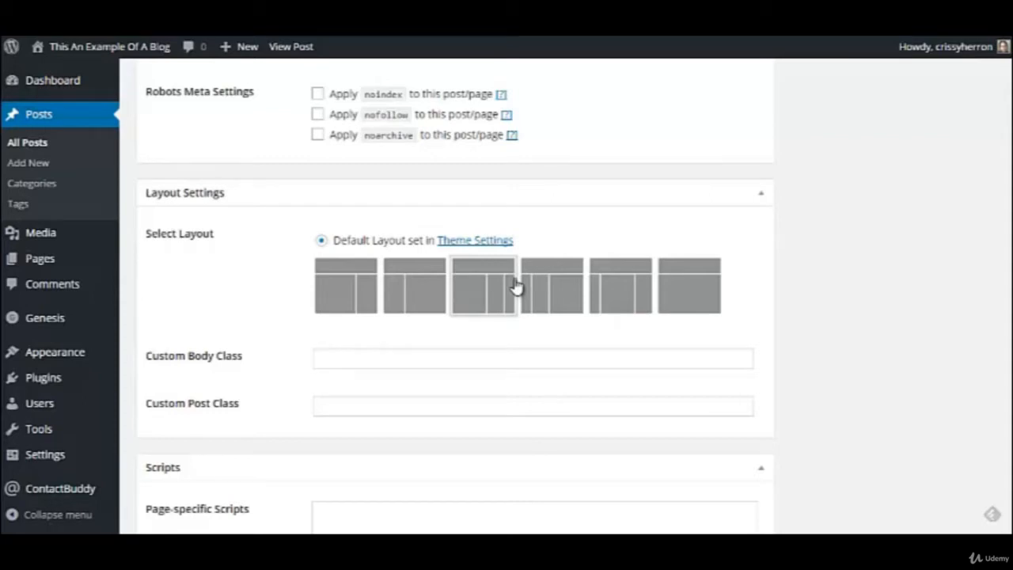
{"action": "mouse_move", "coordinate": [509, 292]}
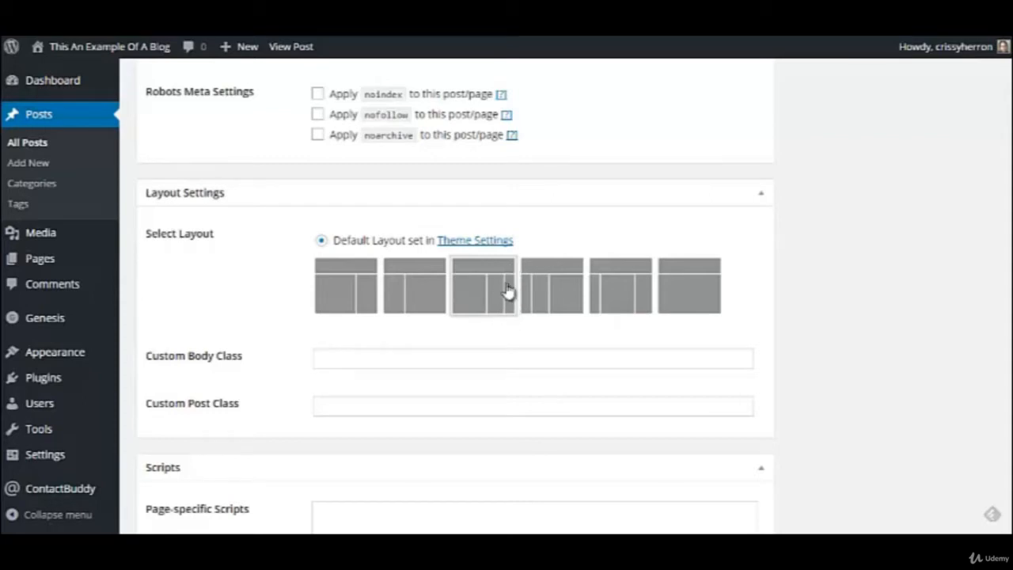
{"action": "mouse_move", "coordinate": [515, 307]}
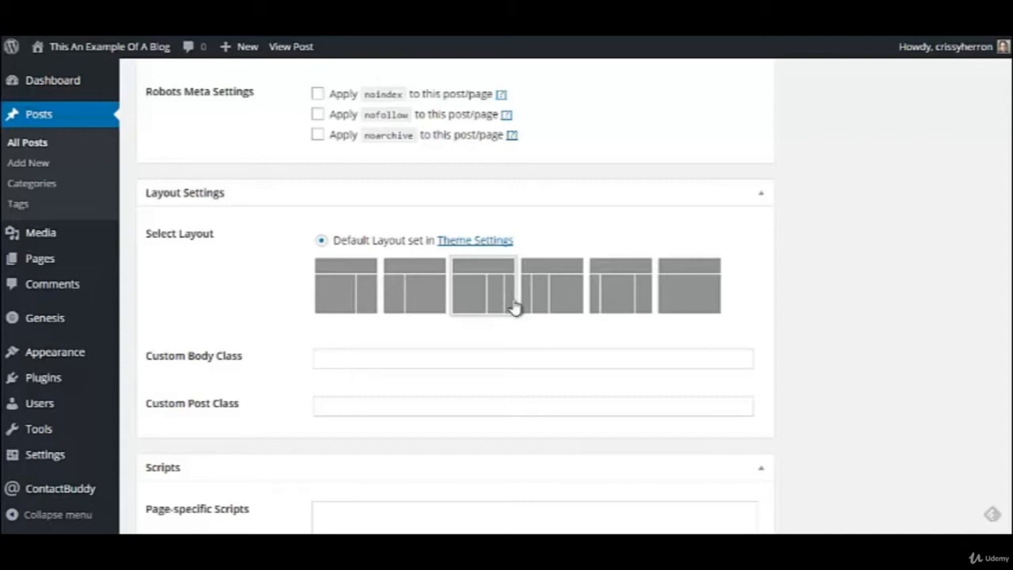
{"action": "mouse_move", "coordinate": [514, 291]}
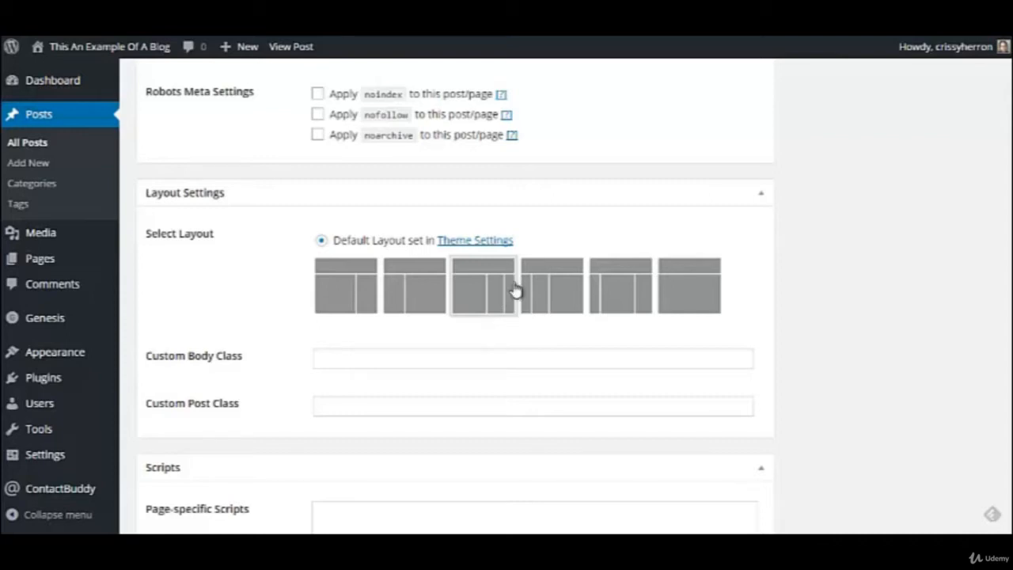
{"action": "mouse_move", "coordinate": [515, 317]}
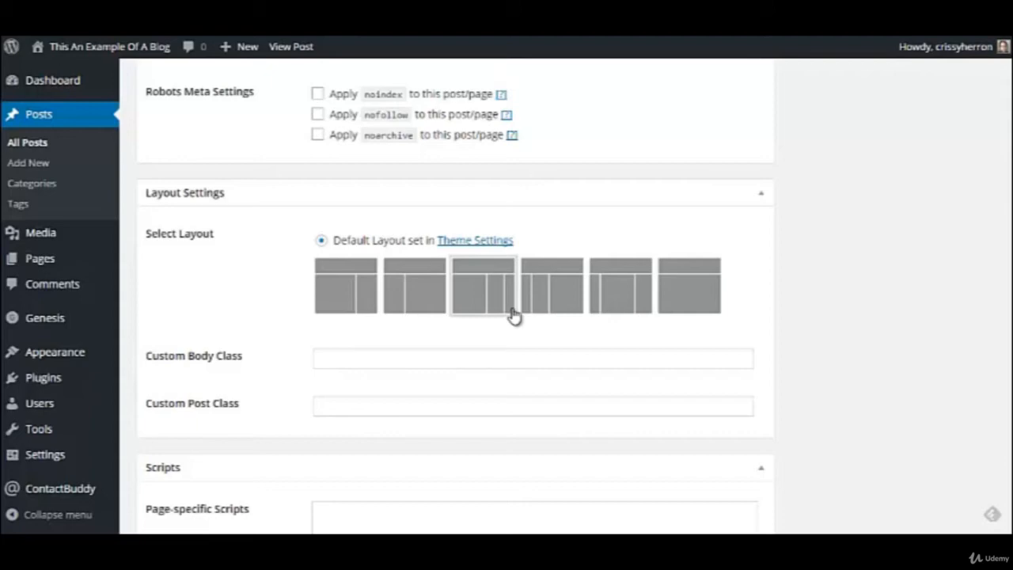
{"action": "scroll", "scroll_direction": "up", "scroll_amount": 3}
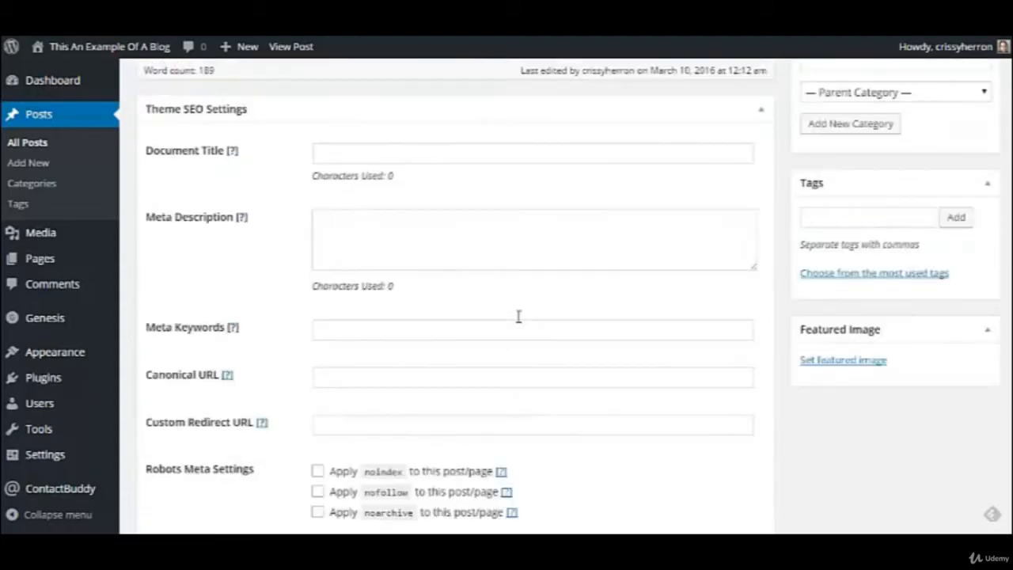
Step: Save the 'Sample Post 1' draft again so the featured-category changes are updated
{"action": "scroll", "scroll_direction": "up", "scroll_amount": 3}
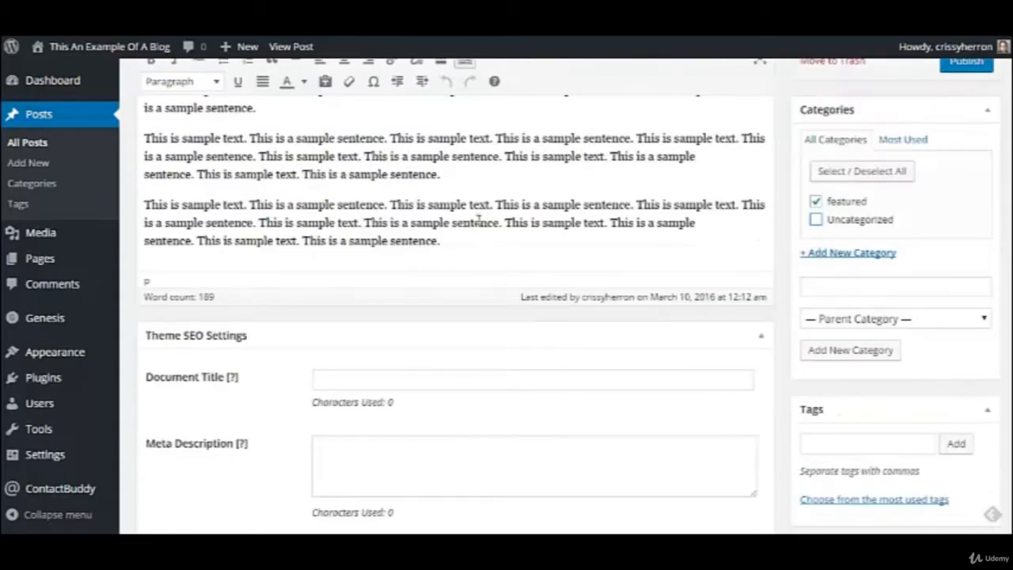
{"action": "scroll", "scroll_direction": "down", "scroll_amount": 3}
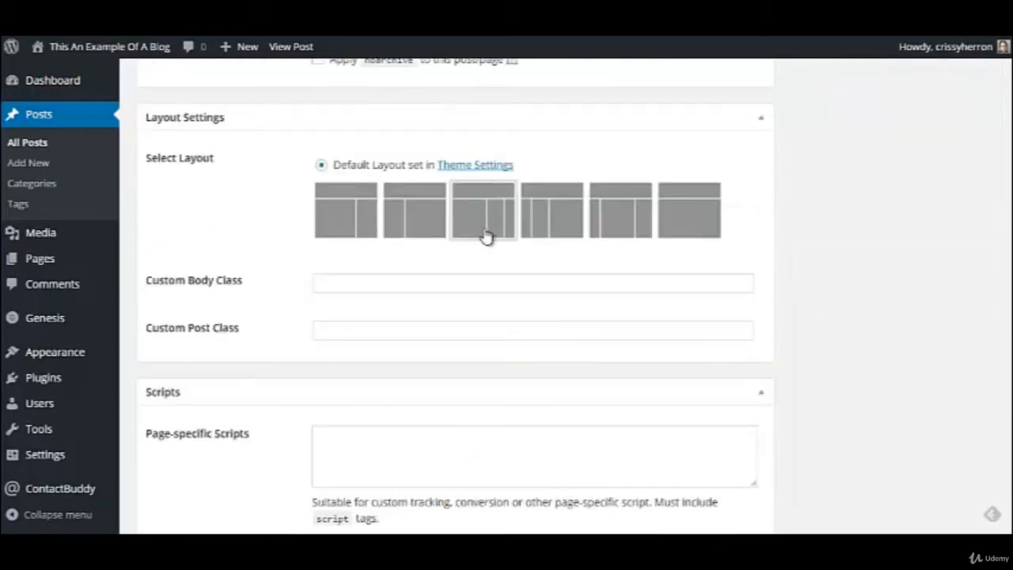
{"action": "mouse_move", "coordinate": [492, 195]}
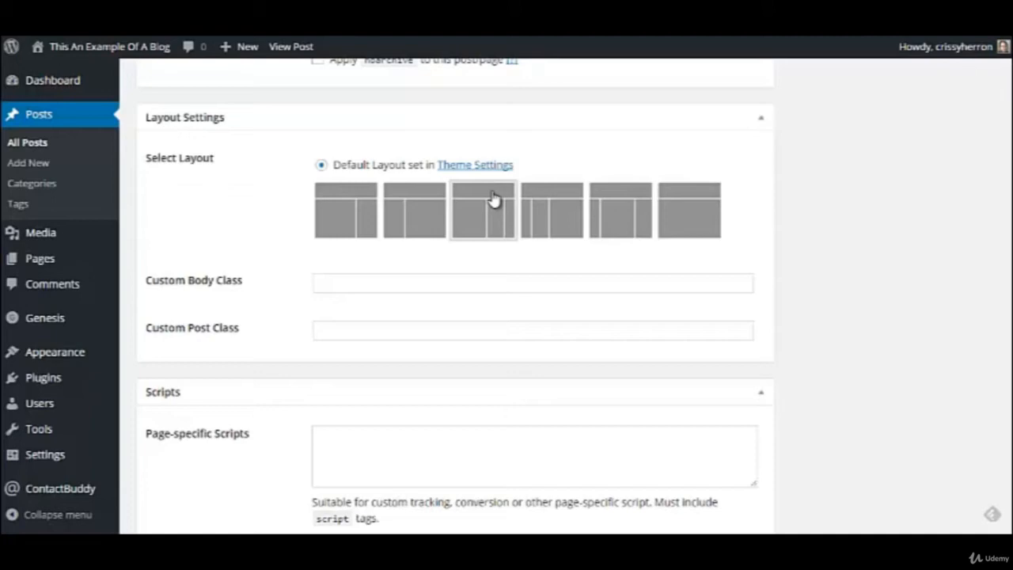
{"action": "scroll", "scroll_direction": "down", "scroll_amount": 3}
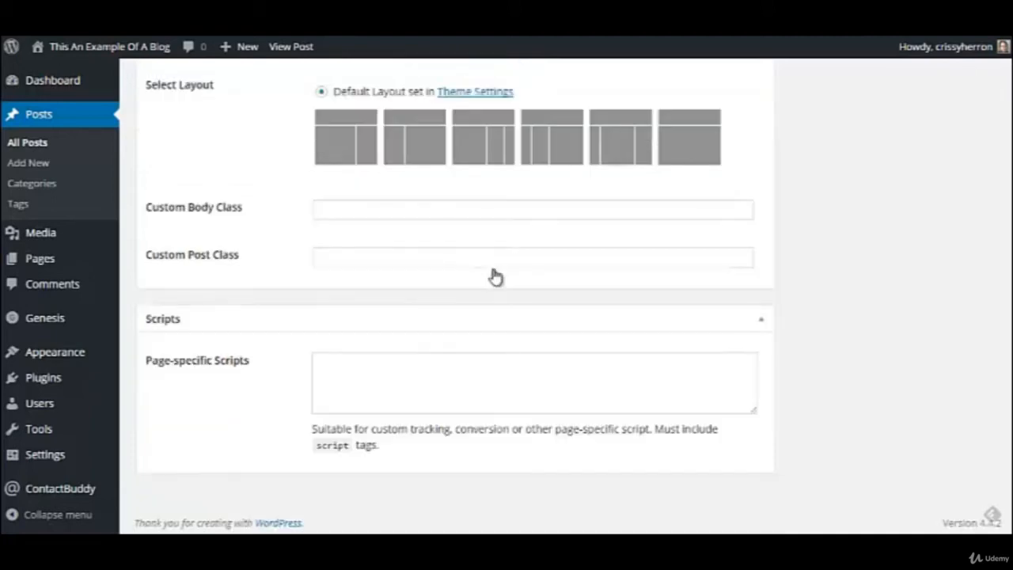
{"action": "scroll", "scroll_direction": "up", "scroll_amount": 3}
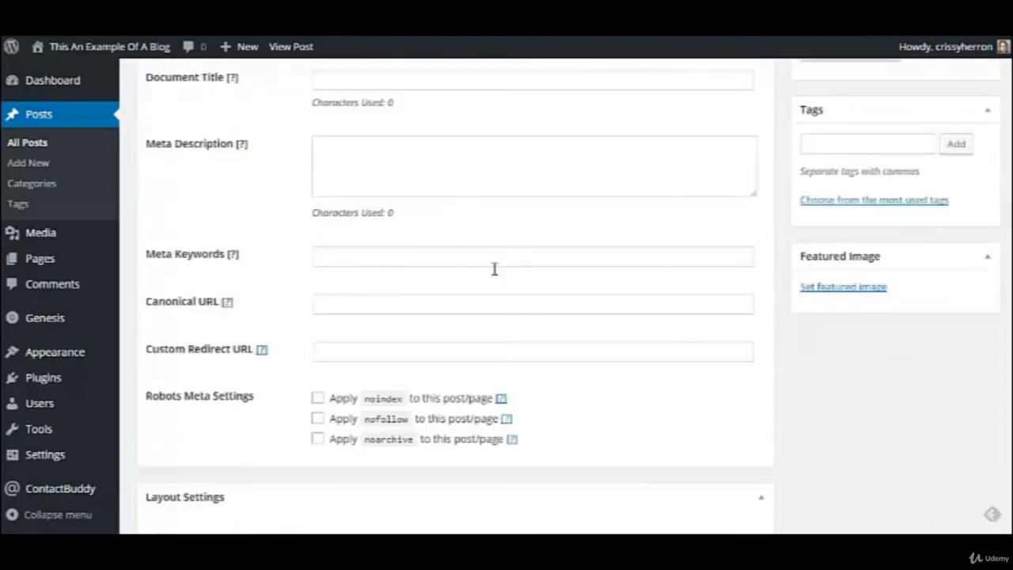
{"action": "scroll", "scroll_direction": "down", "scroll_amount": 3}
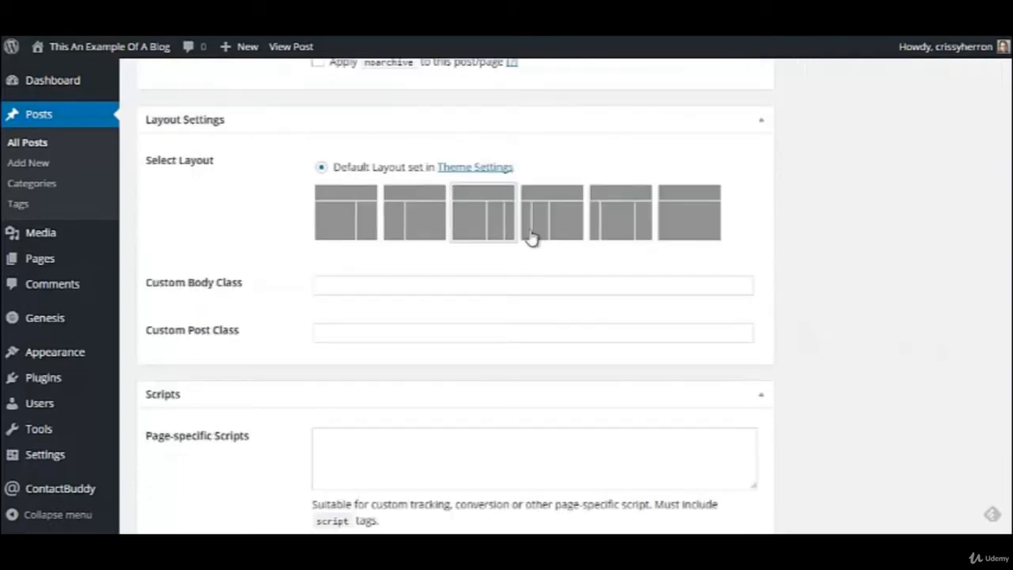
{"action": "mouse_move", "coordinate": [620, 229]}
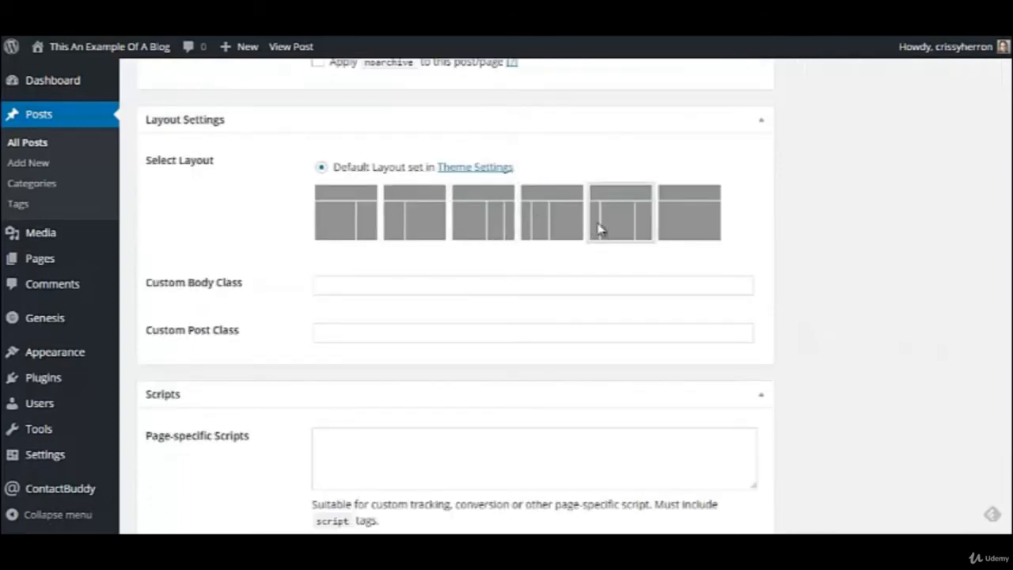
{"action": "scroll", "scroll_direction": "up", "scroll_amount": 3}
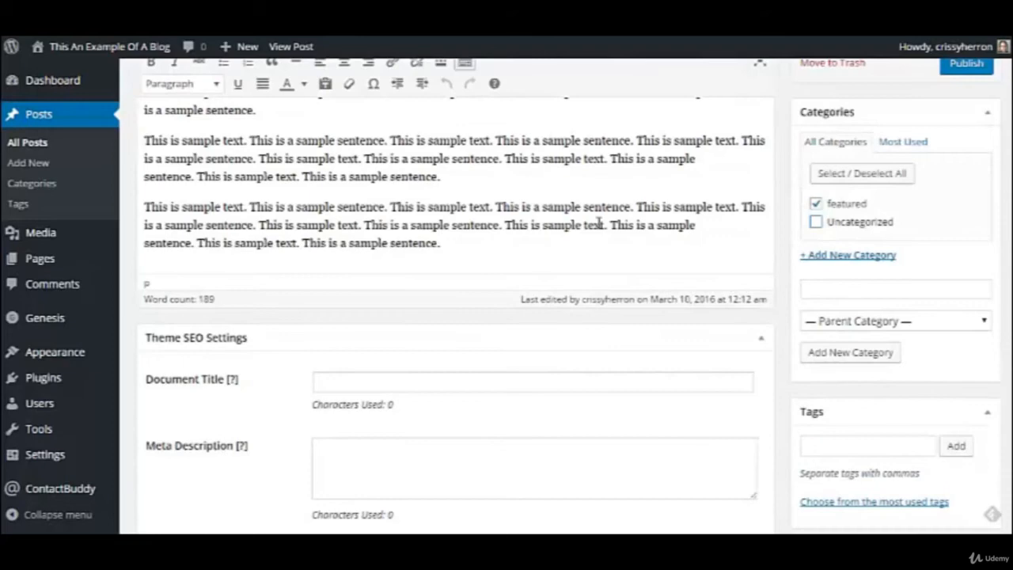
{"action": "scroll", "scroll_direction": "up", "scroll_amount": 3}
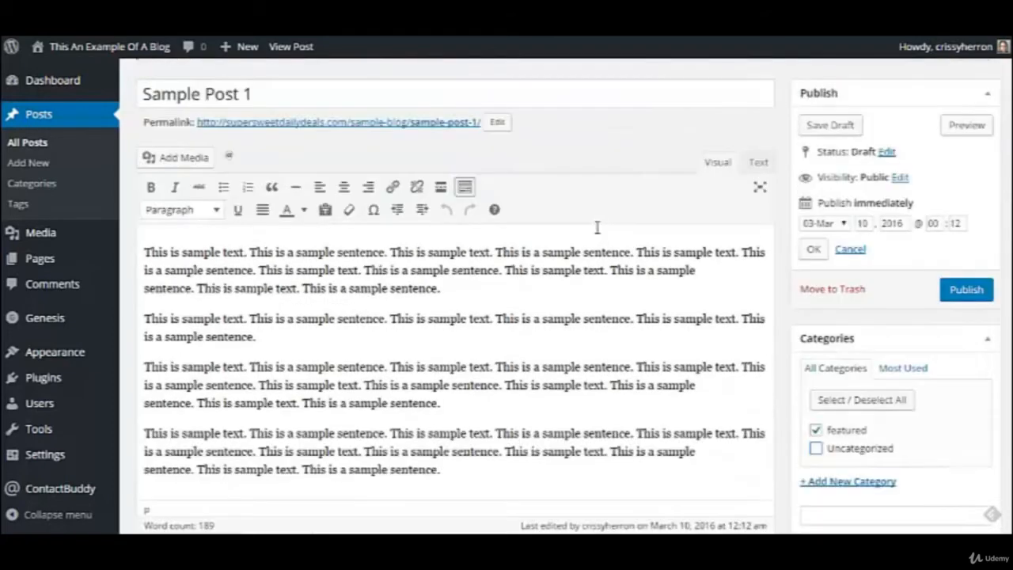
{"action": "left_click", "coordinate": [830, 125]}
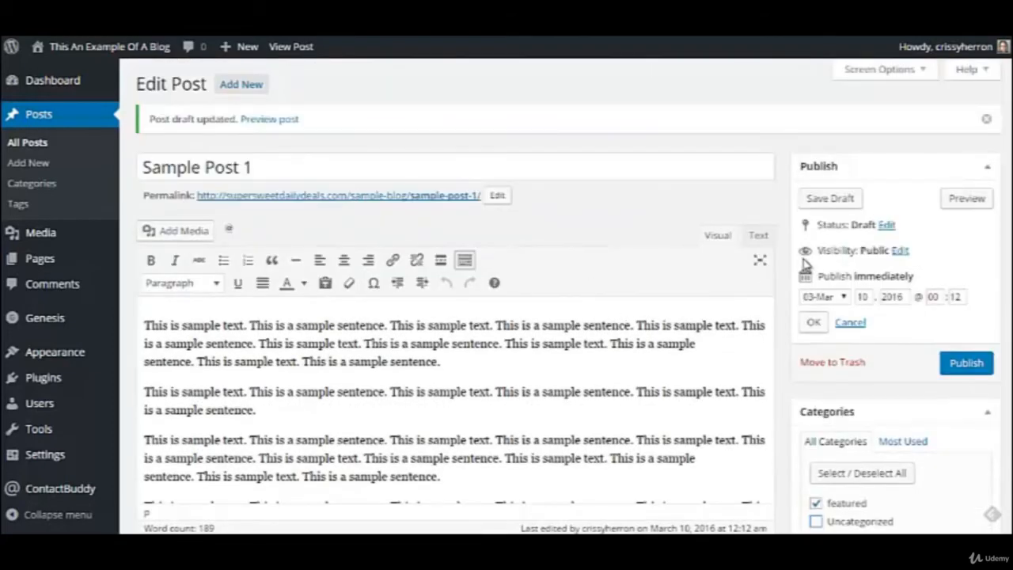
{"action": "scroll", "scroll_direction": "up", "scroll_amount": 3}
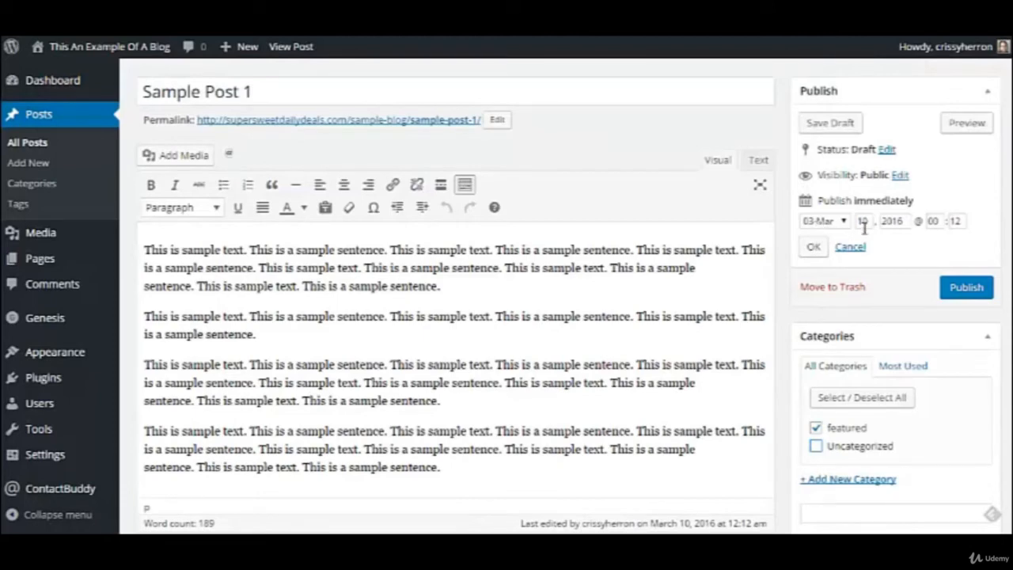
{"action": "mouse_move", "coordinate": [863, 234]}
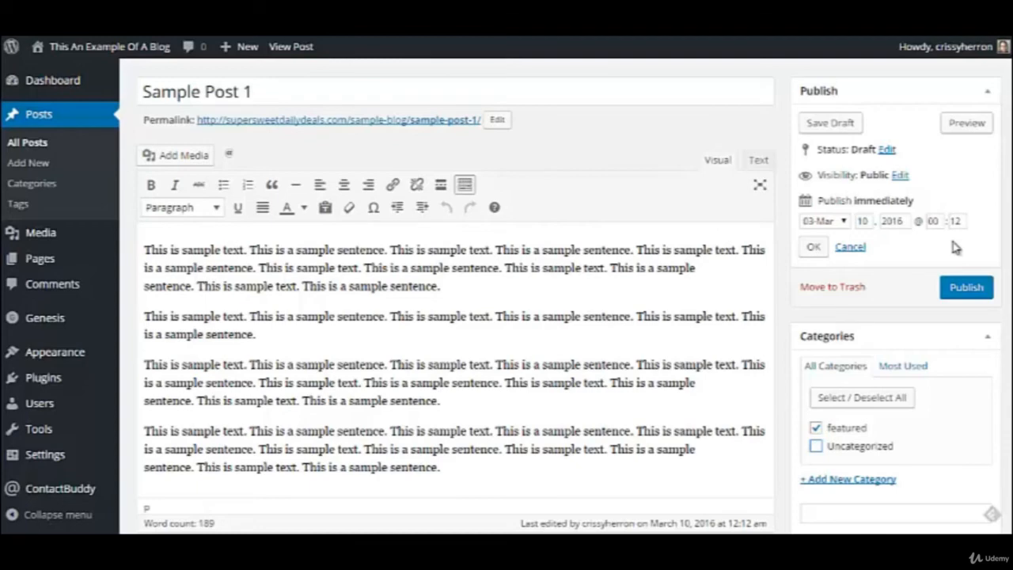
{"action": "mouse_move", "coordinate": [888, 186]}
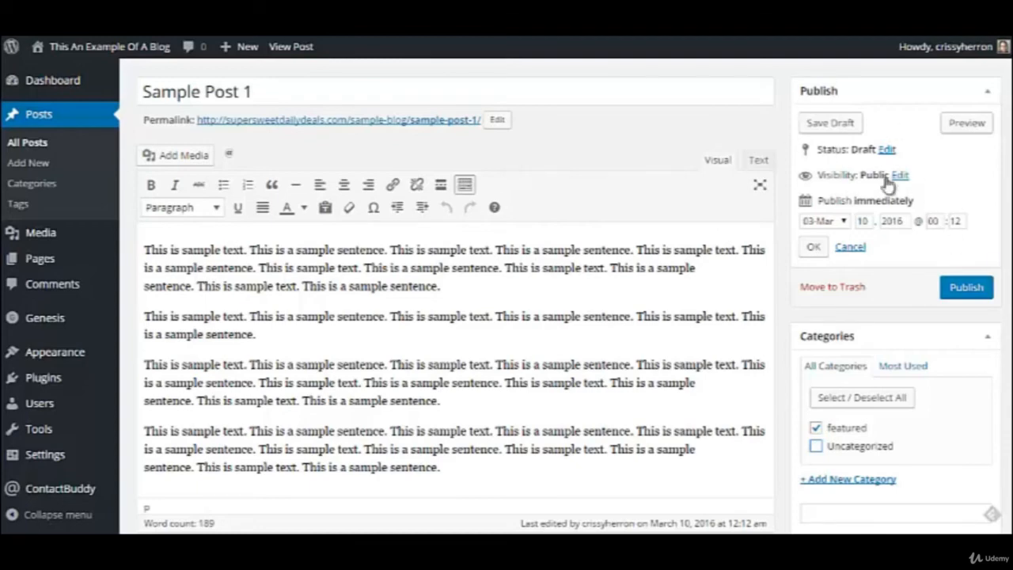
{"action": "mouse_move", "coordinate": [922, 229]}
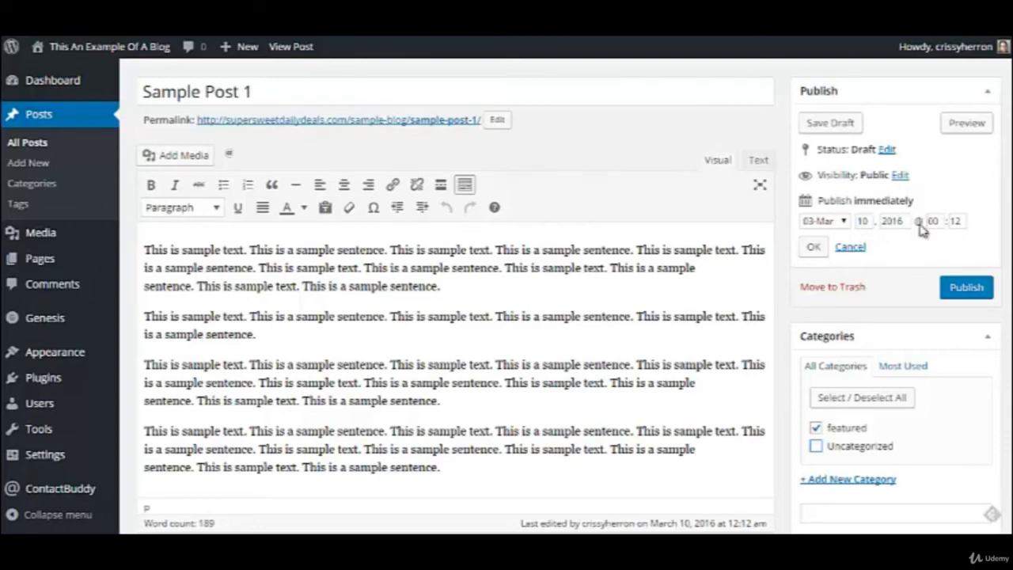
{"action": "scroll", "scroll_direction": "down", "scroll_amount": 3}
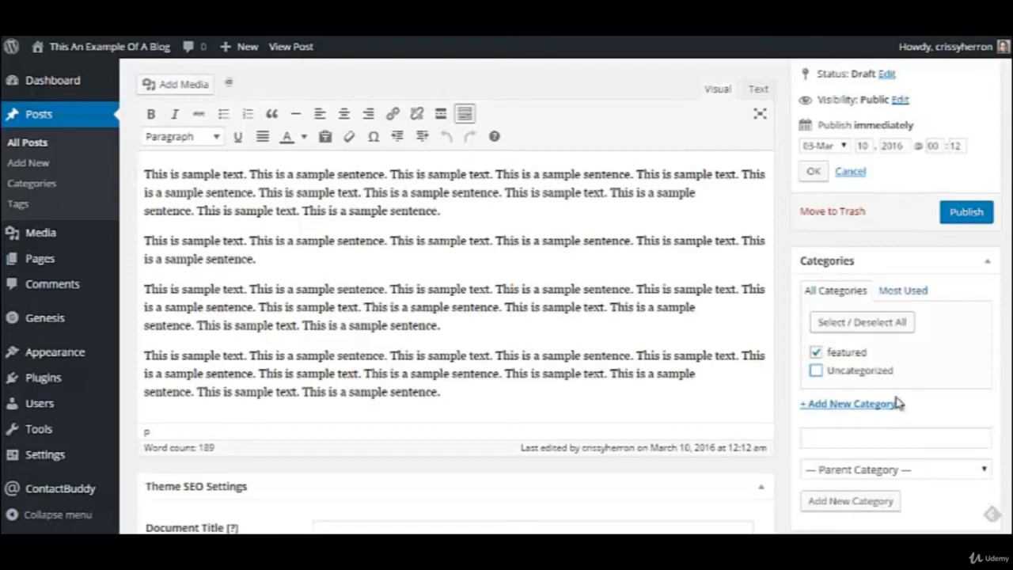
{"action": "mouse_move", "coordinate": [939, 372]}
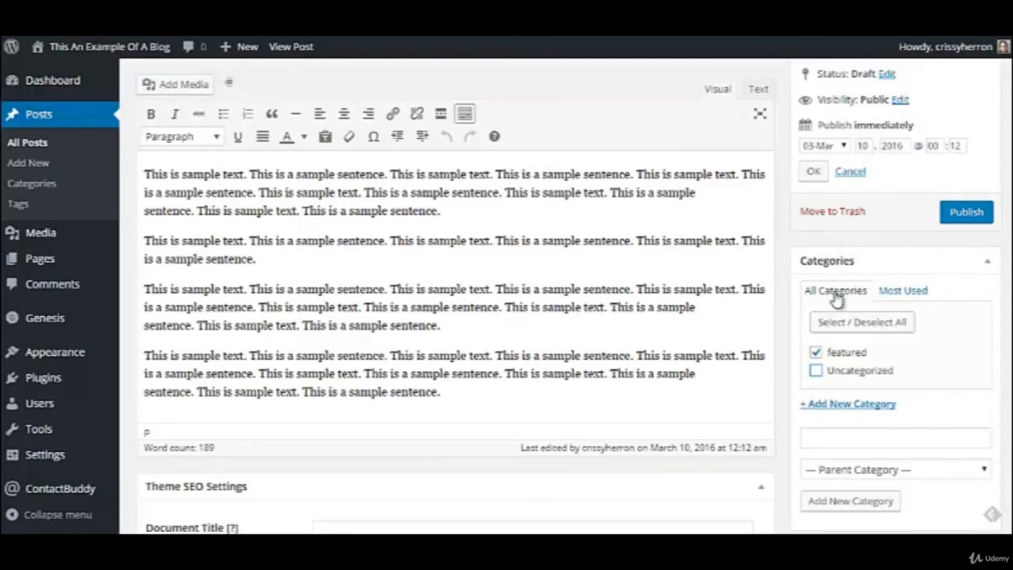
{"action": "mouse_move", "coordinate": [862, 356]}
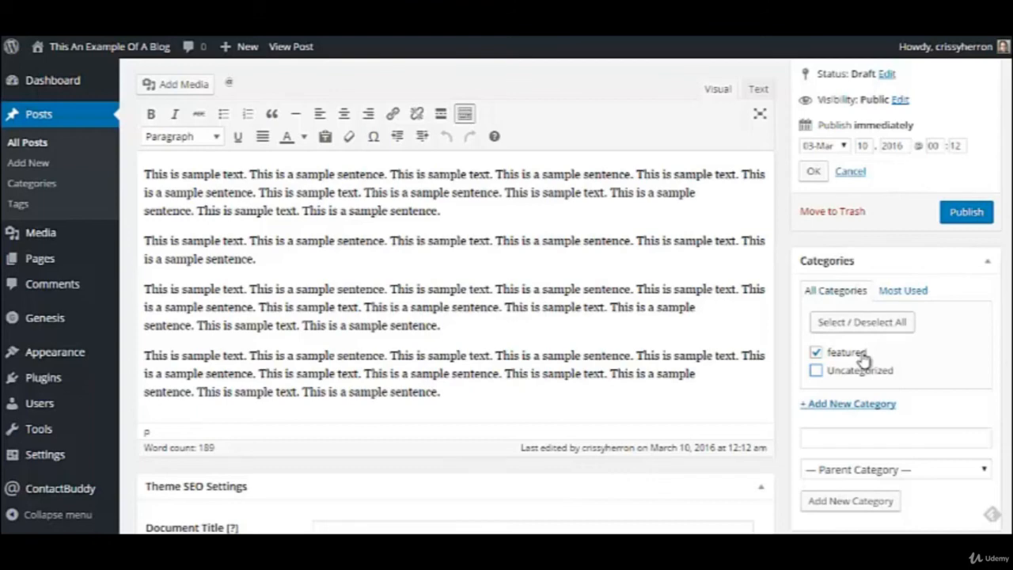
{"action": "mouse_move", "coordinate": [866, 317]}
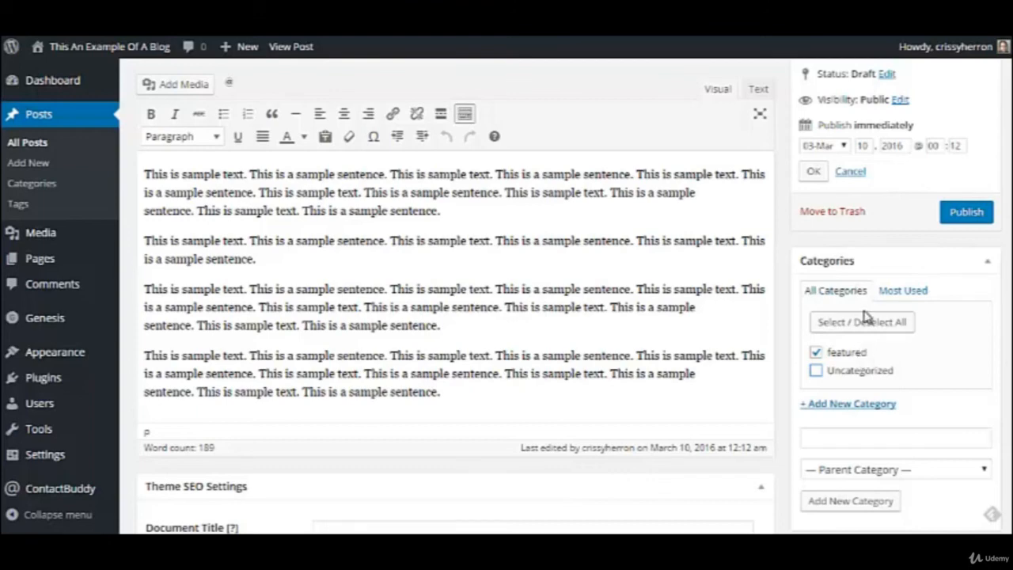